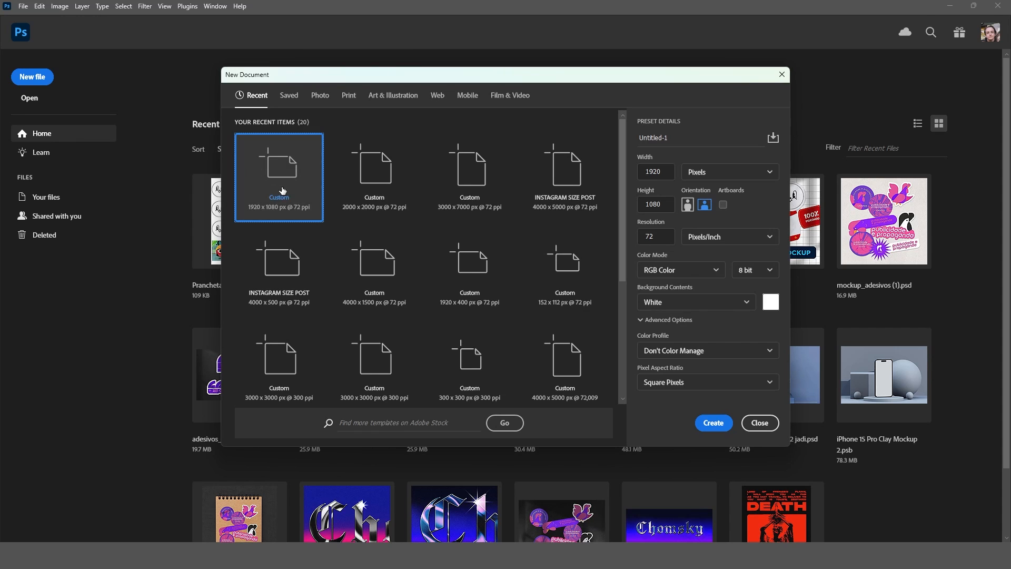
Create a 4000×5000 px document from the Instagram Size Post preset and add margin guides.
click(288, 95)
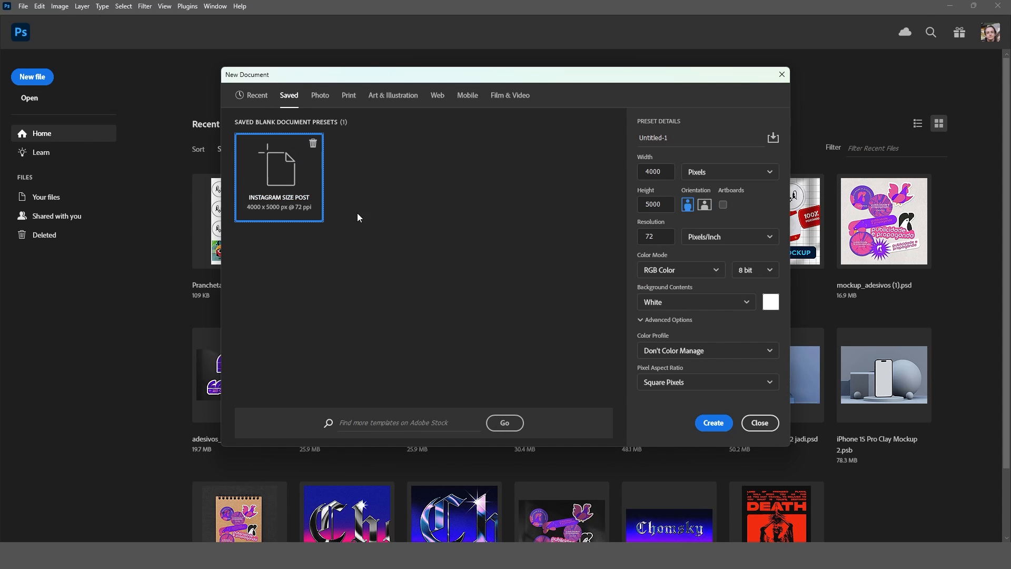
click(712, 422)
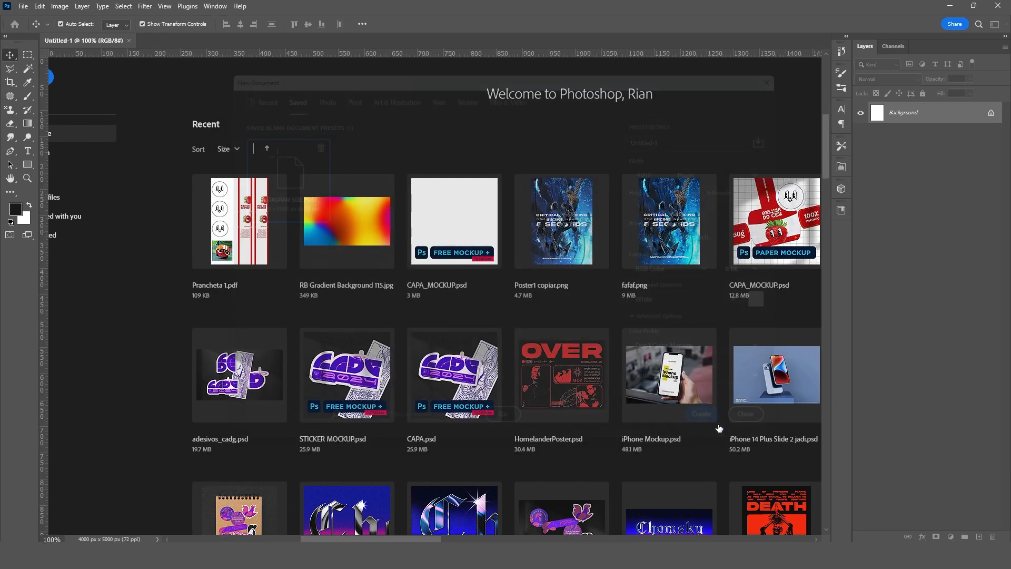
click(163, 6)
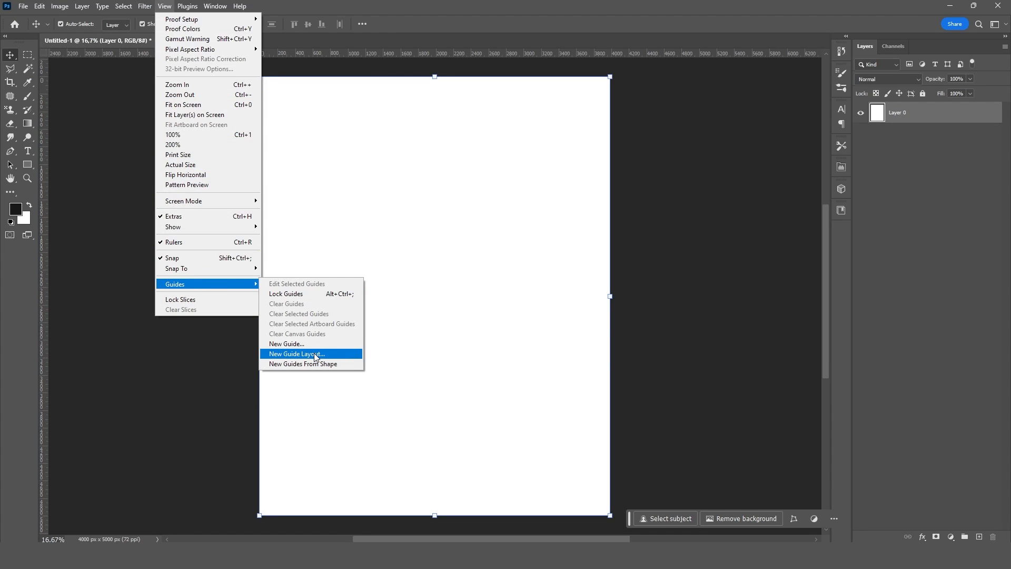
click(296, 353)
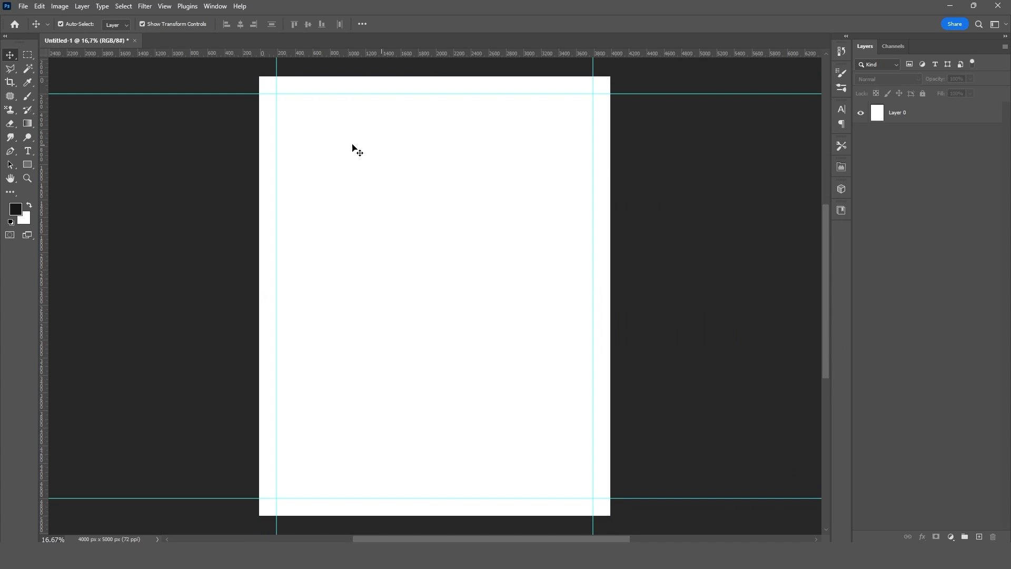
Open the creature image from the desktop without colour management.
click(23, 6)
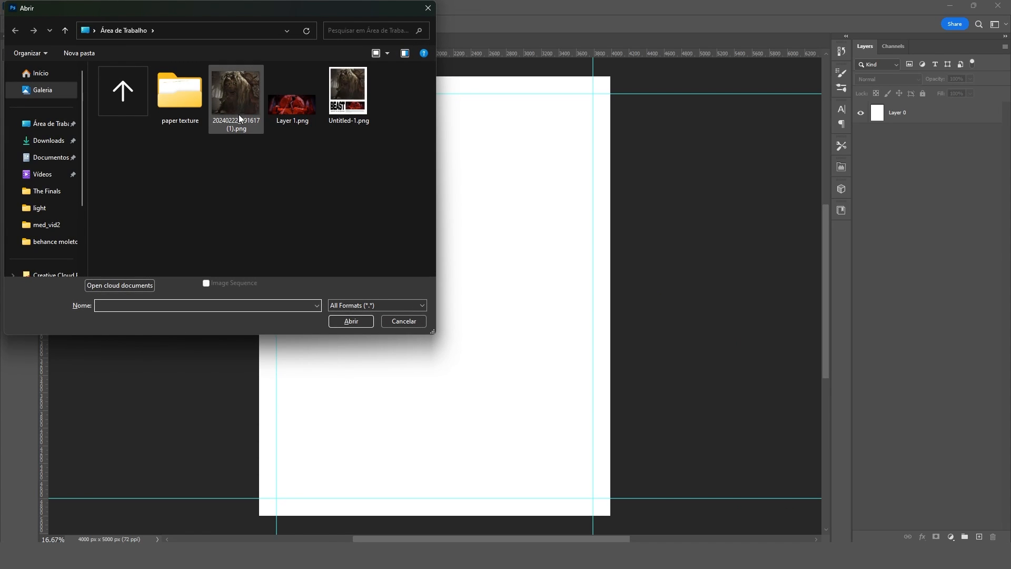
click(351, 321)
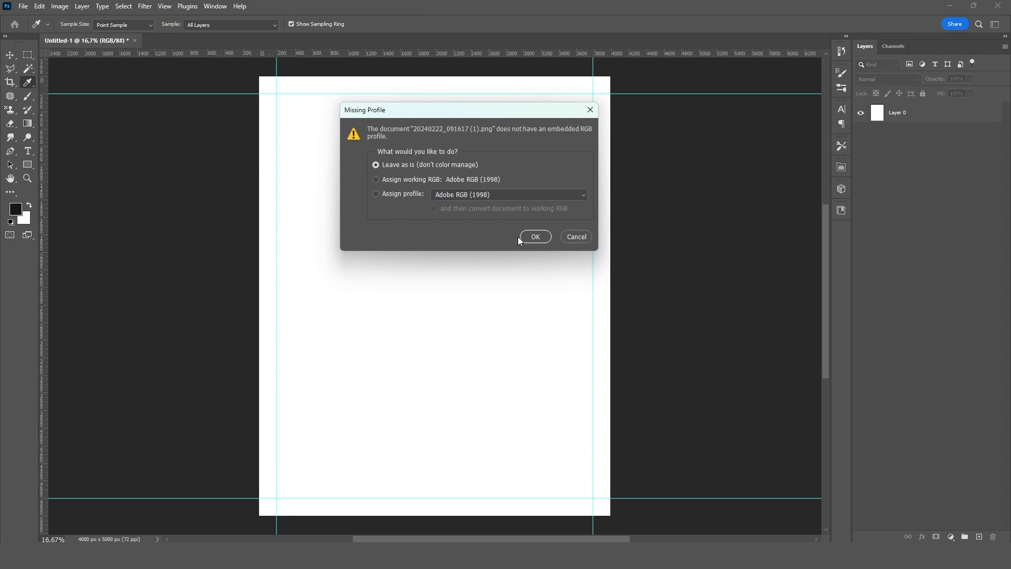
click(534, 236)
text(BEAS)
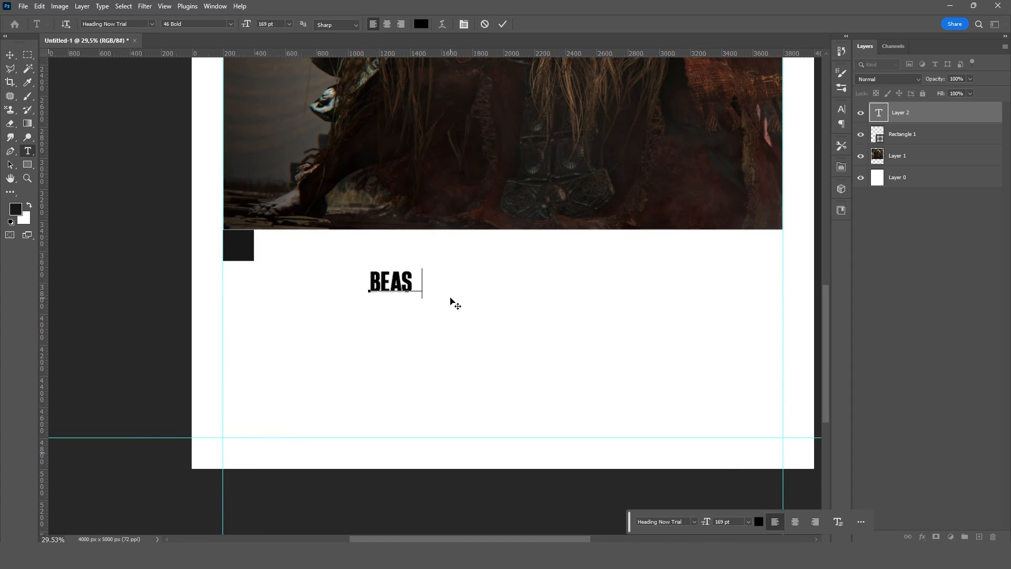
Commit the BEAST title, select its text and enter 398.
click(116, 23)
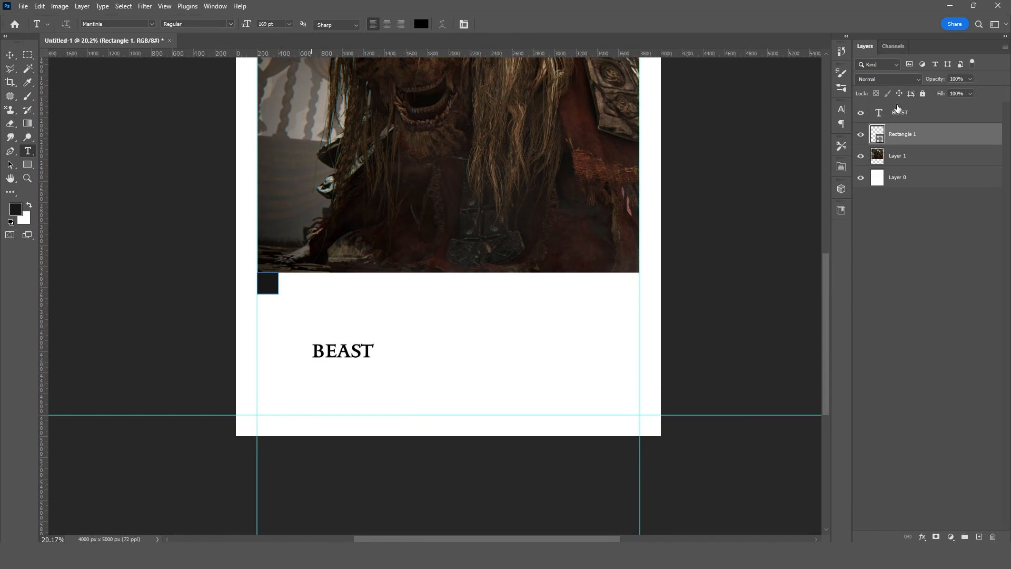
double_click(342, 351)
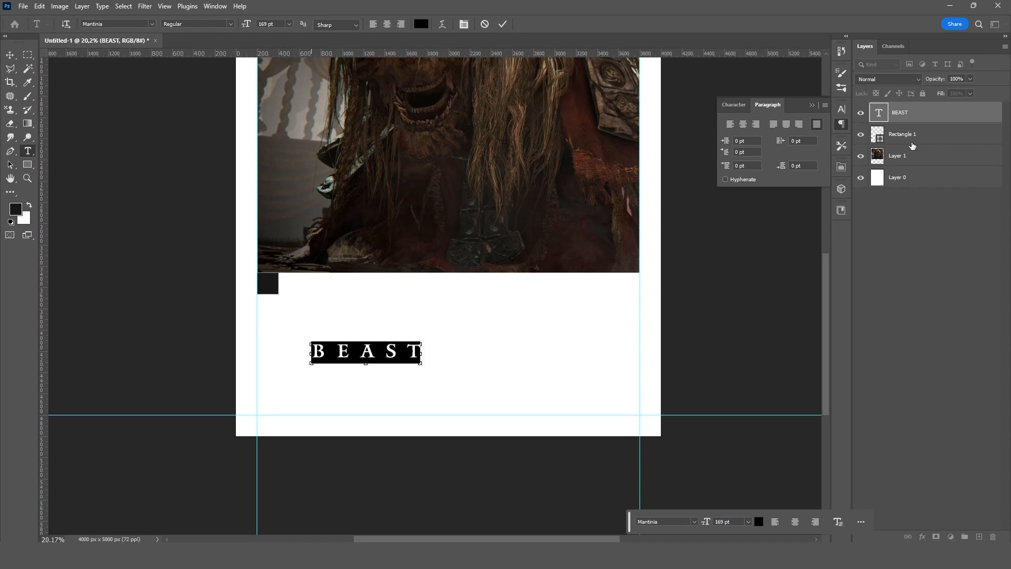
text(398)
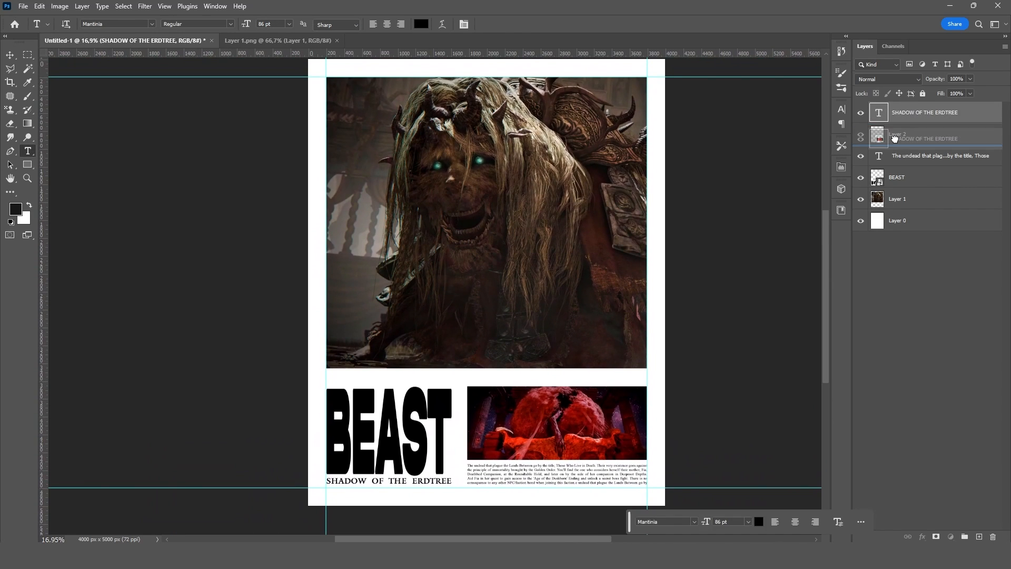
Add a Threshold adjustment to the creature photo, lowering the level to about 41.
click(897, 112)
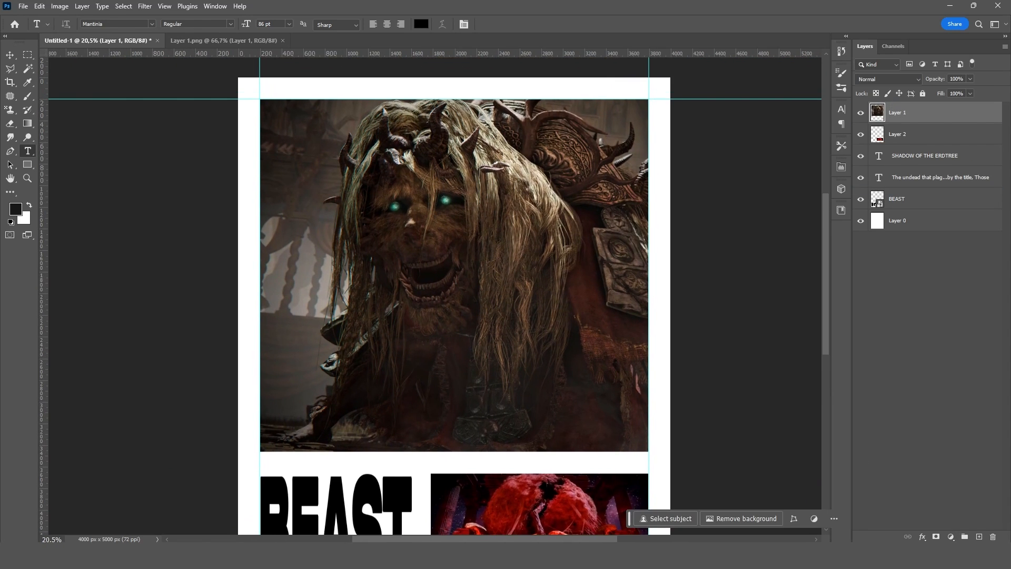
click(841, 167)
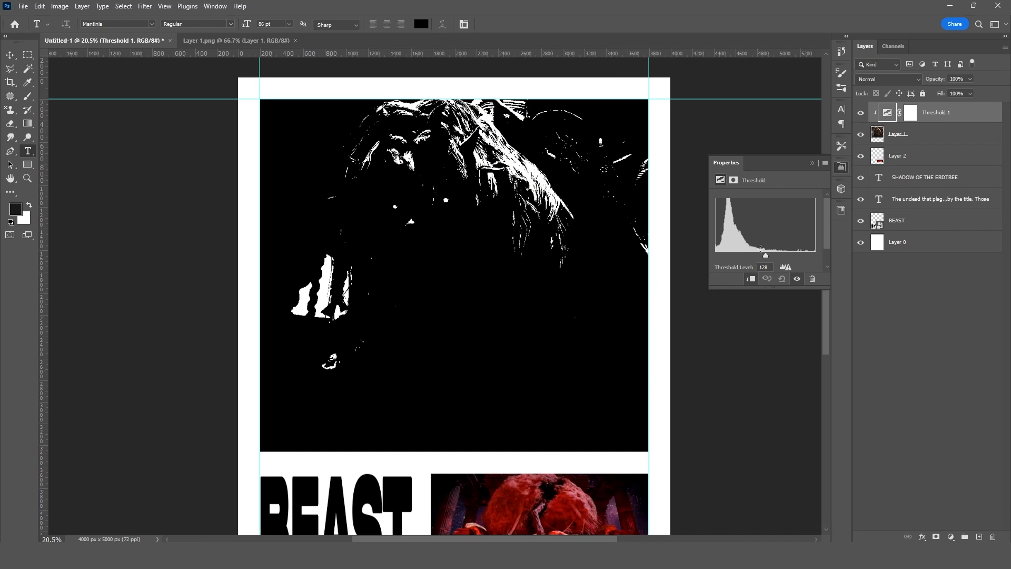
drag(765, 256, 737, 255)
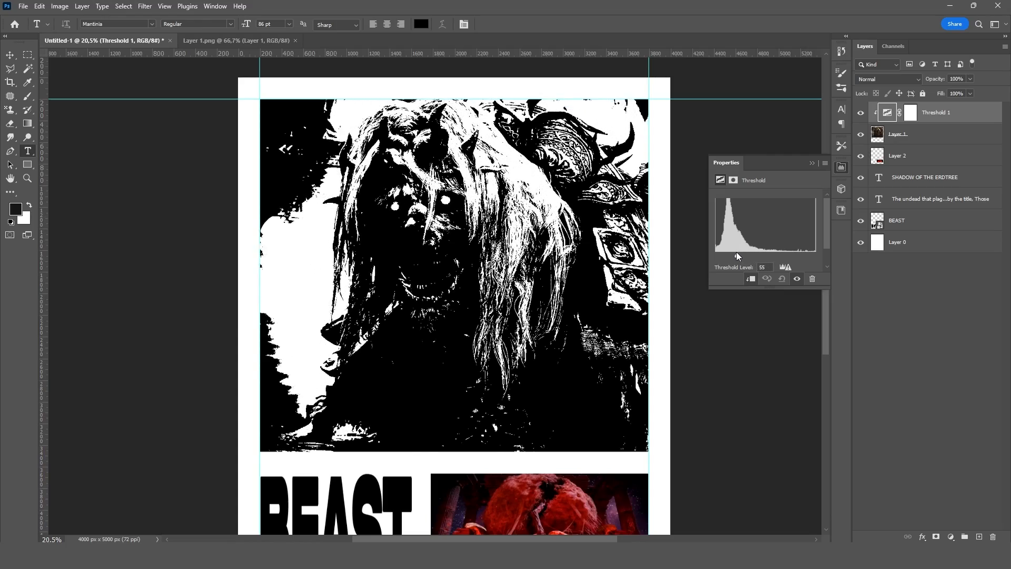
drag(747, 247, 732, 255)
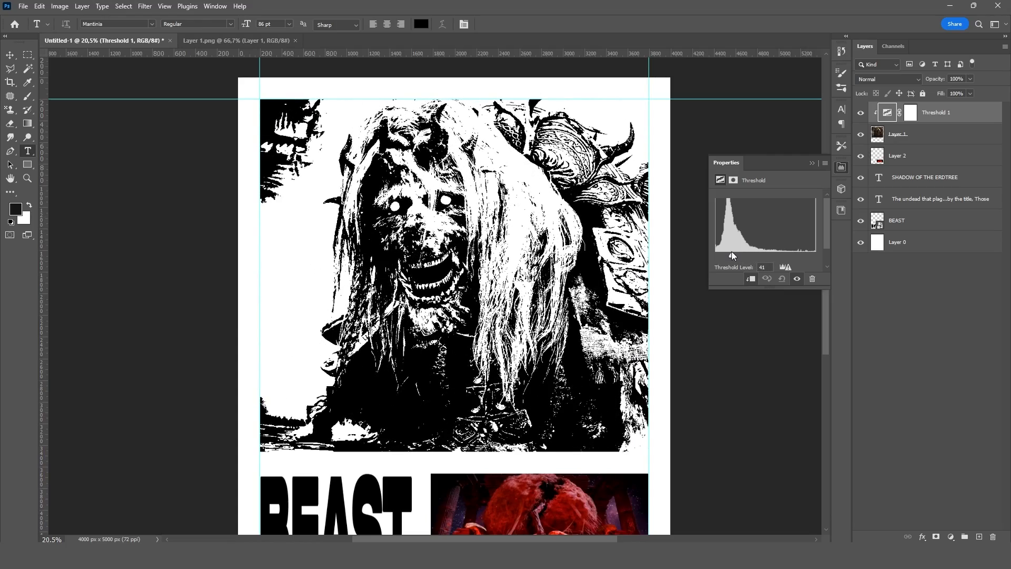
Convert the creature photo layer to a smart object.
right_click(896, 133)
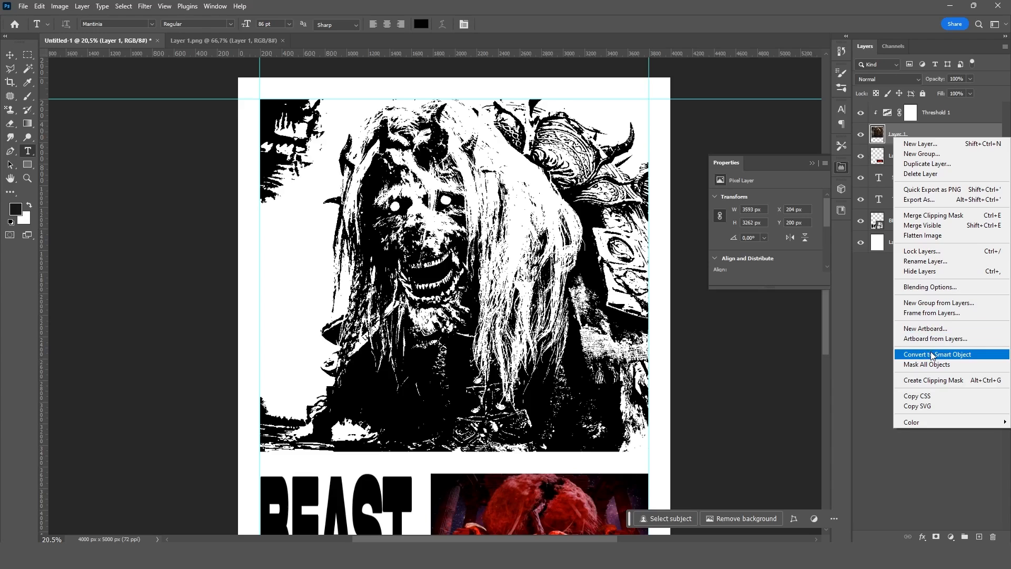
click(935, 354)
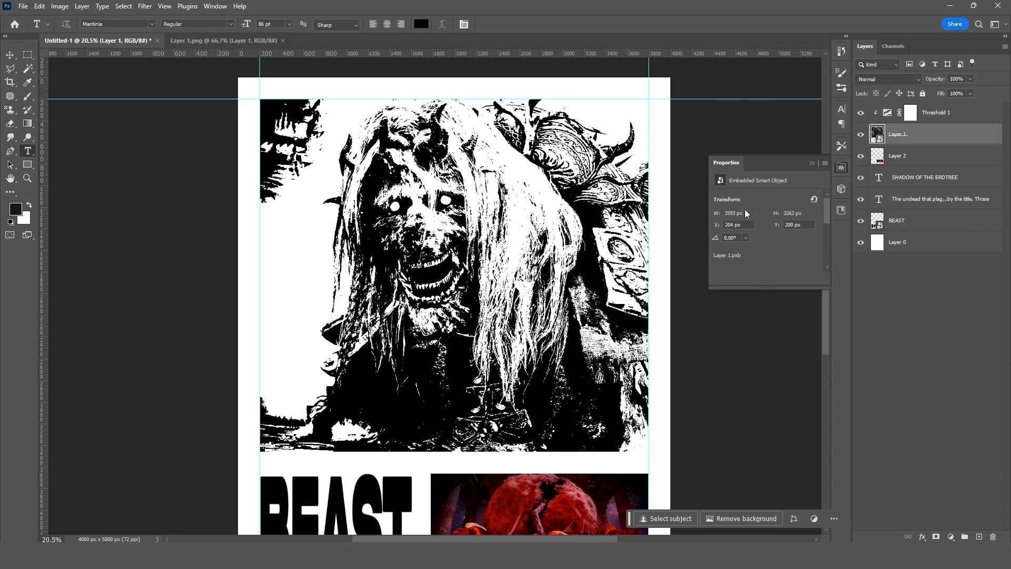
mouse_move(276, 68)
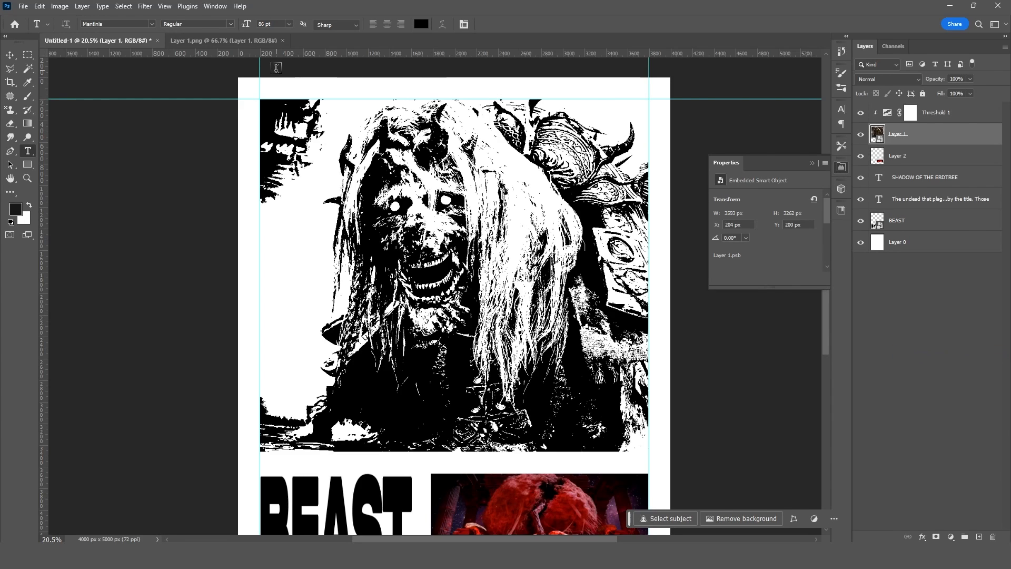
click(144, 6)
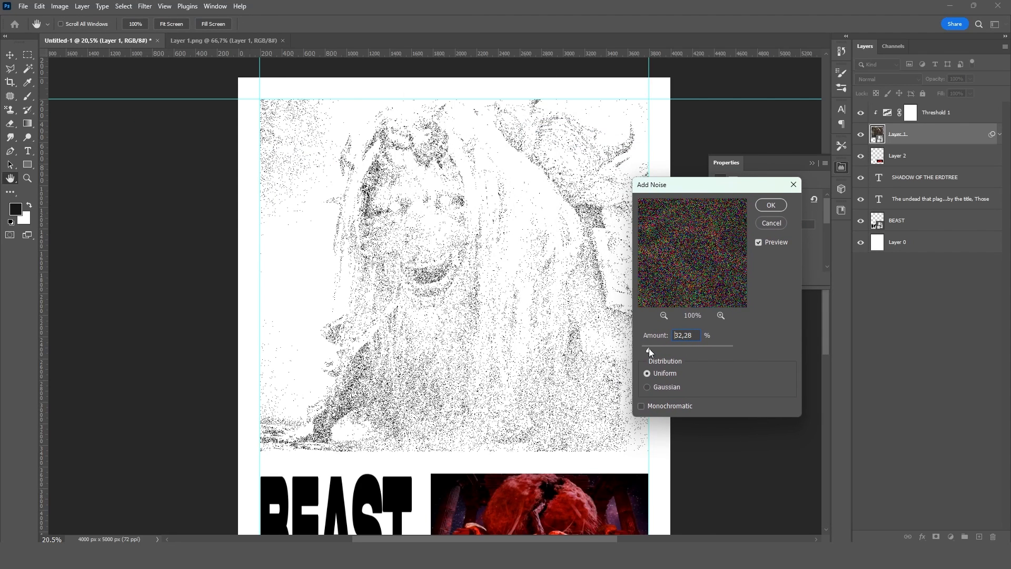
Apply Add Noise at about 23% with Uniform distribution to the creature photo.
drag(651, 350, 646, 350)
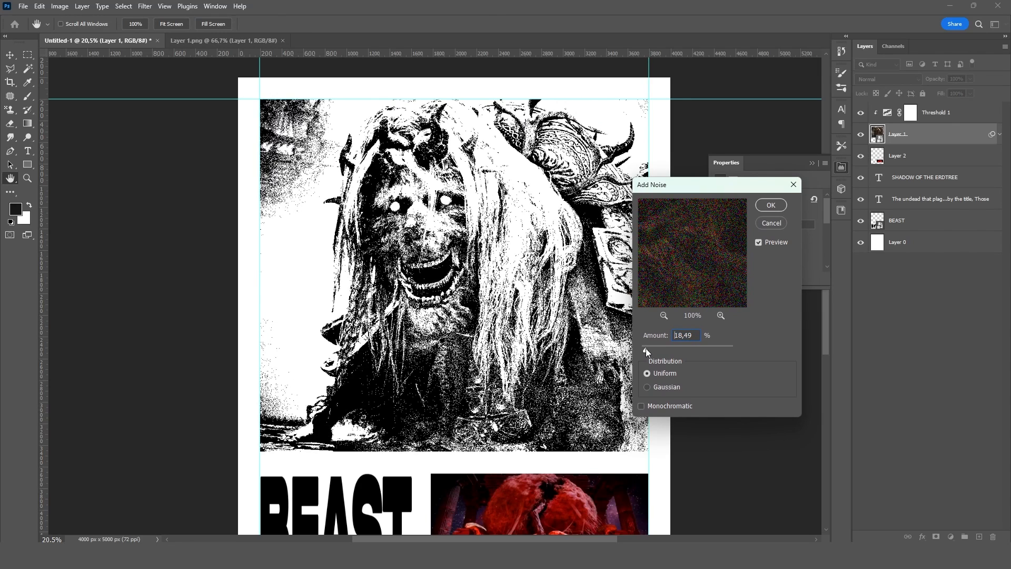
drag(646, 350, 655, 350)
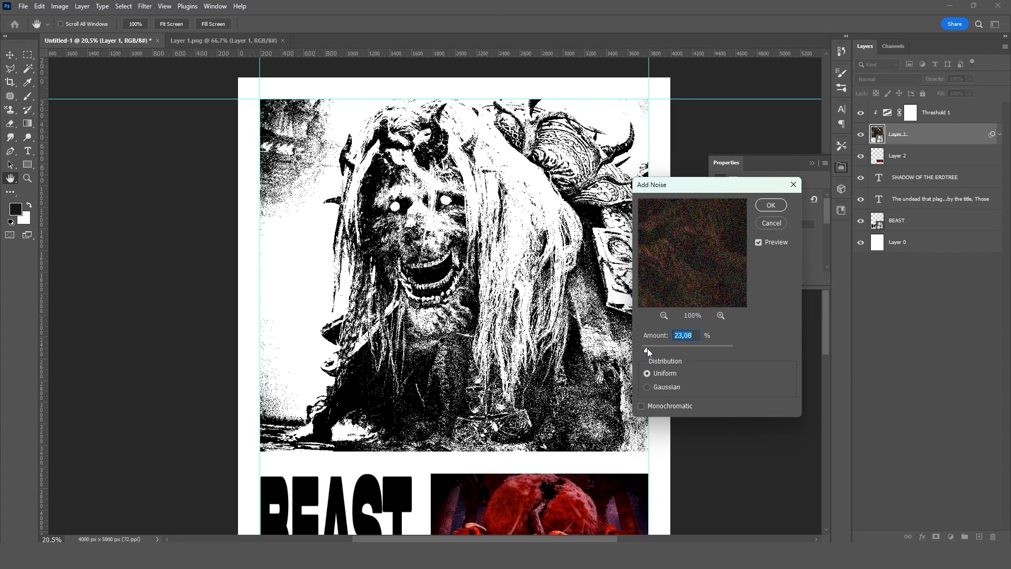
drag(677, 350, 646, 350)
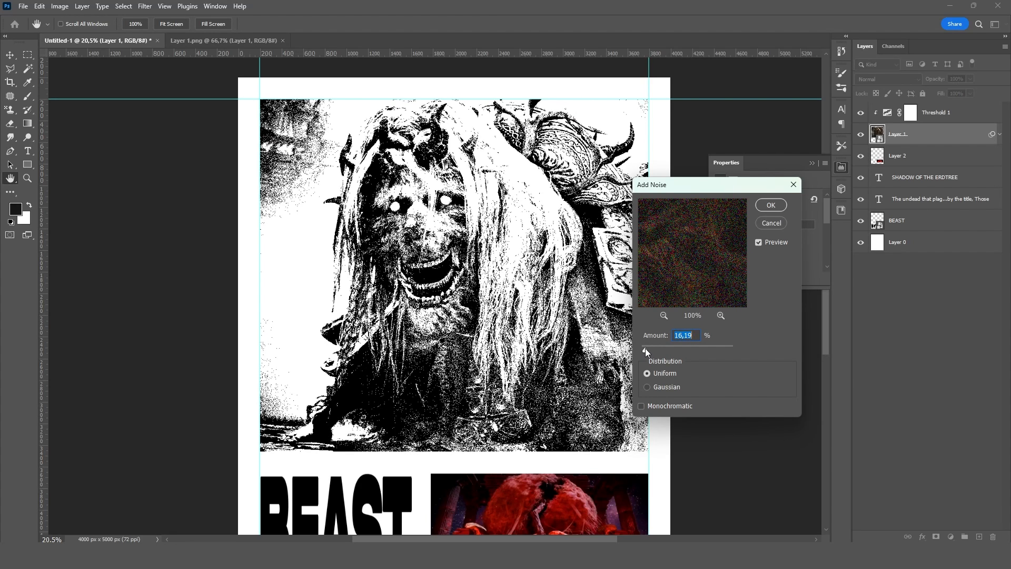
drag(644, 350, 649, 350)
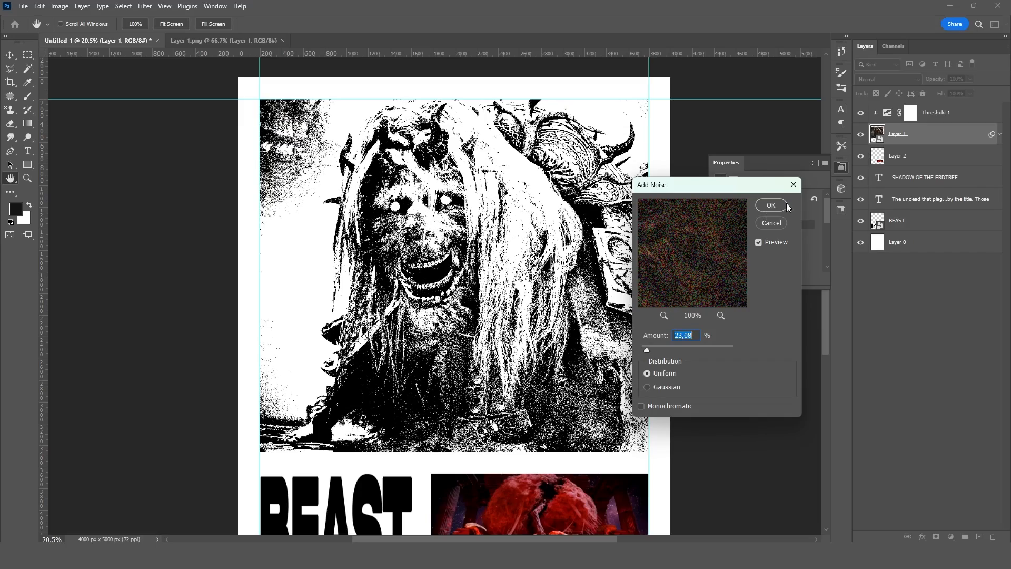
click(770, 205)
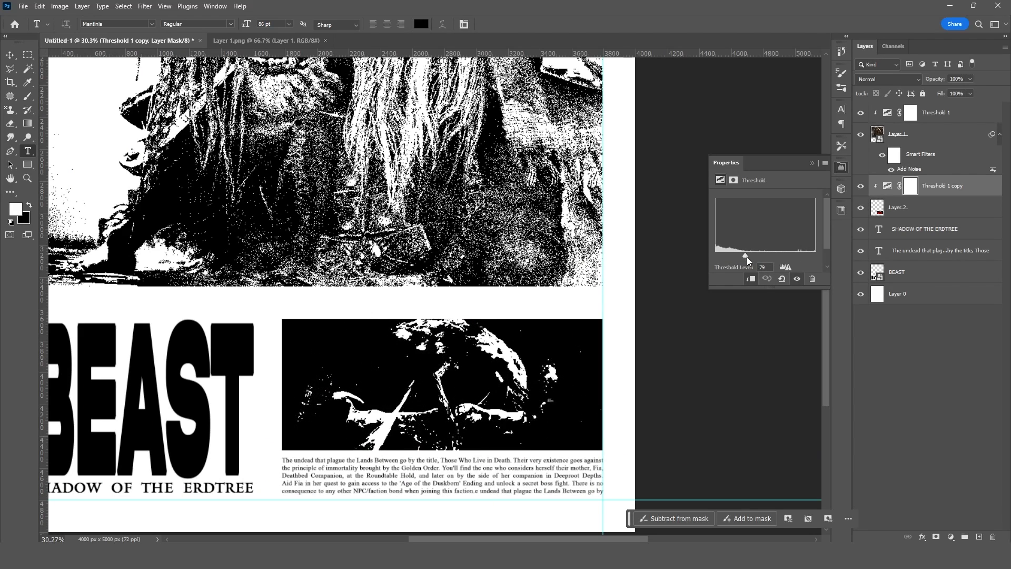
Make the red creature image a smart object and apply about 18% noise.
right_click(898, 206)
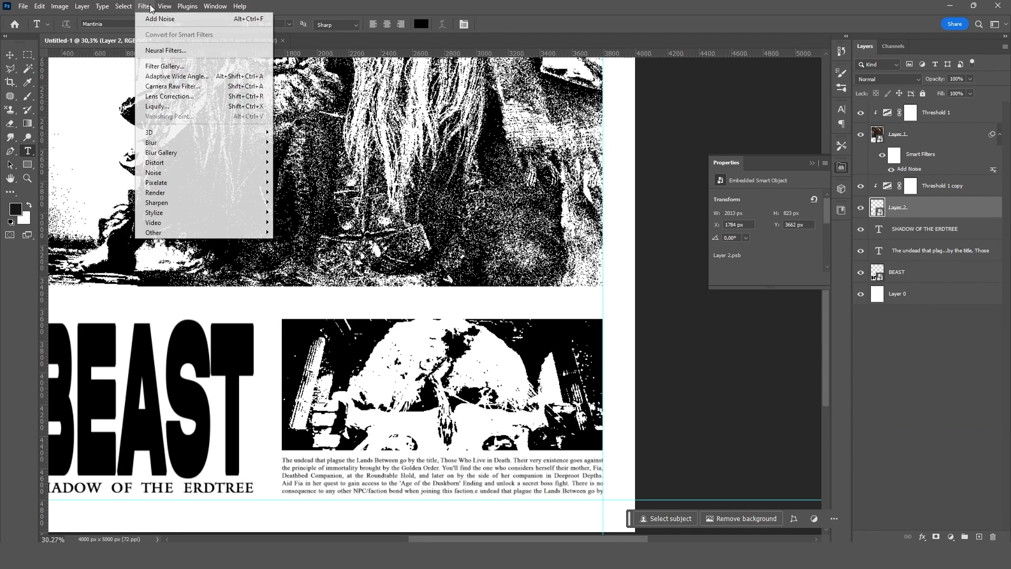
mouse_move(153, 173)
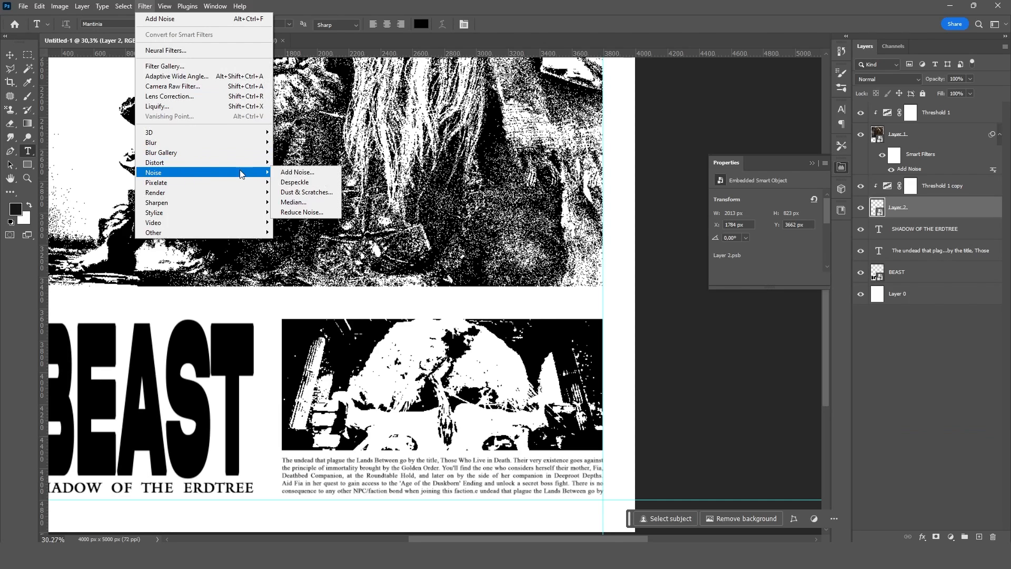
click(297, 173)
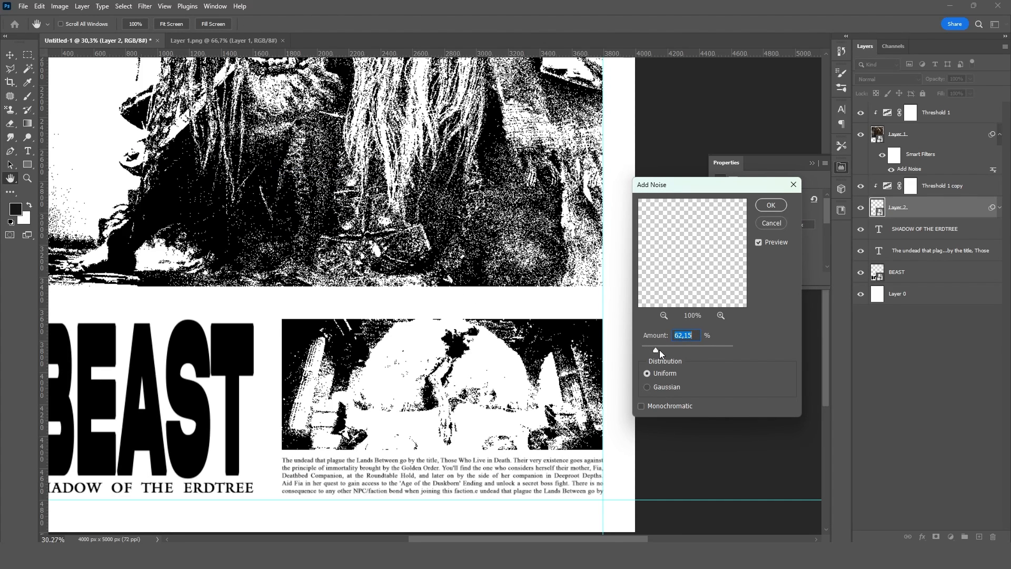
drag(658, 350, 646, 350)
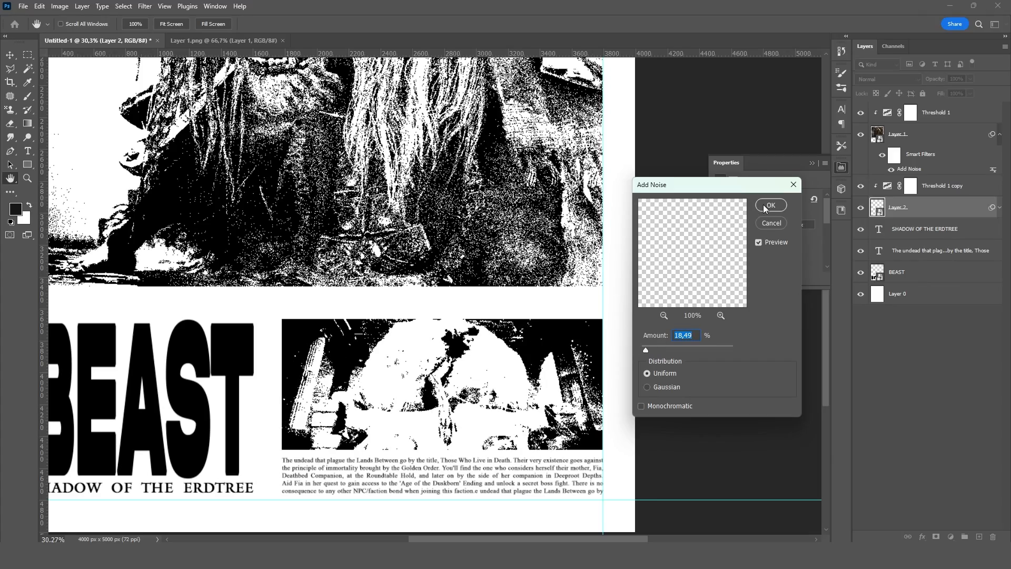
click(770, 204)
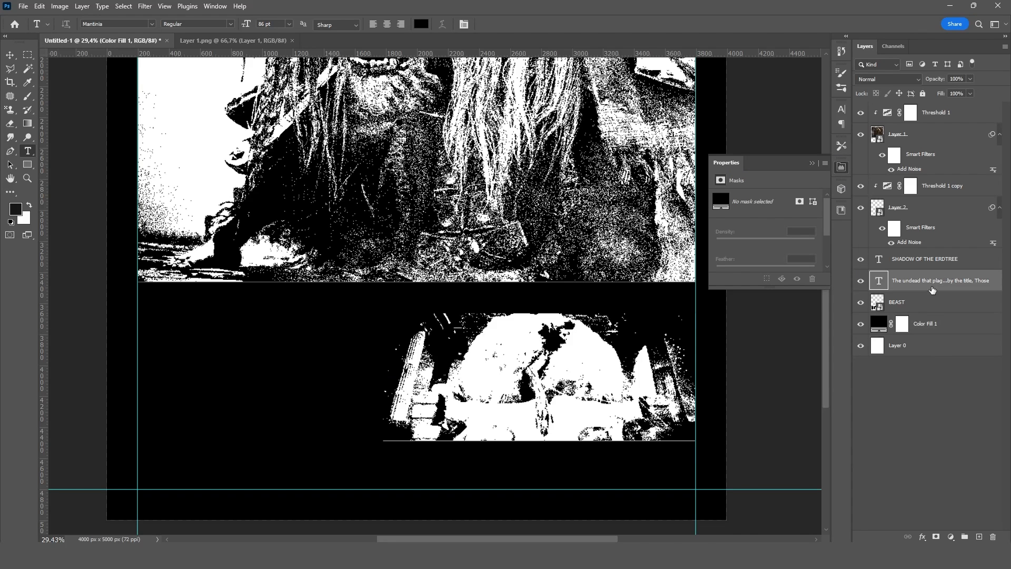
Select the BEAST title layer and open its layer options for rasterizing.
click(924, 259)
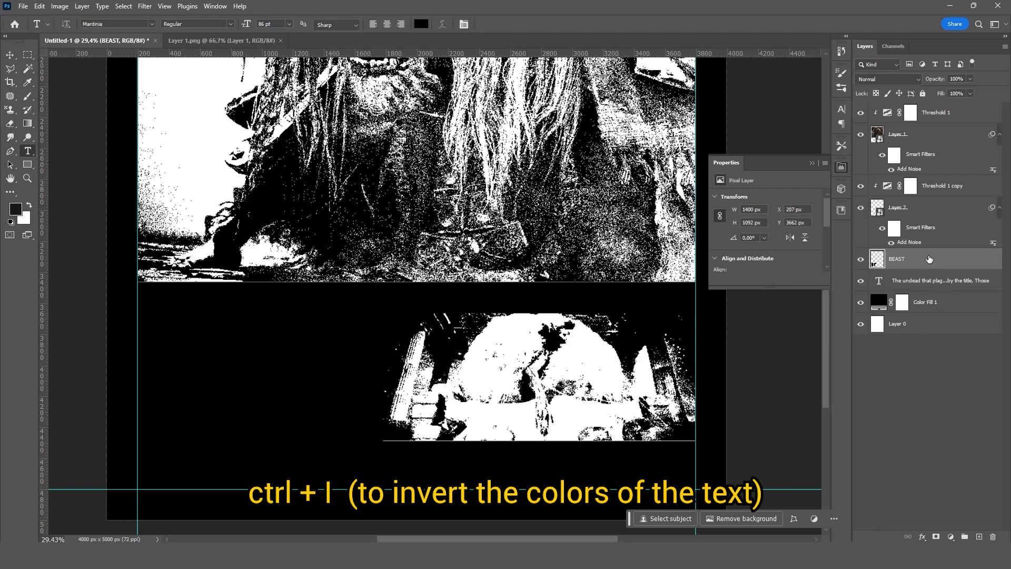
right_click(895, 258)
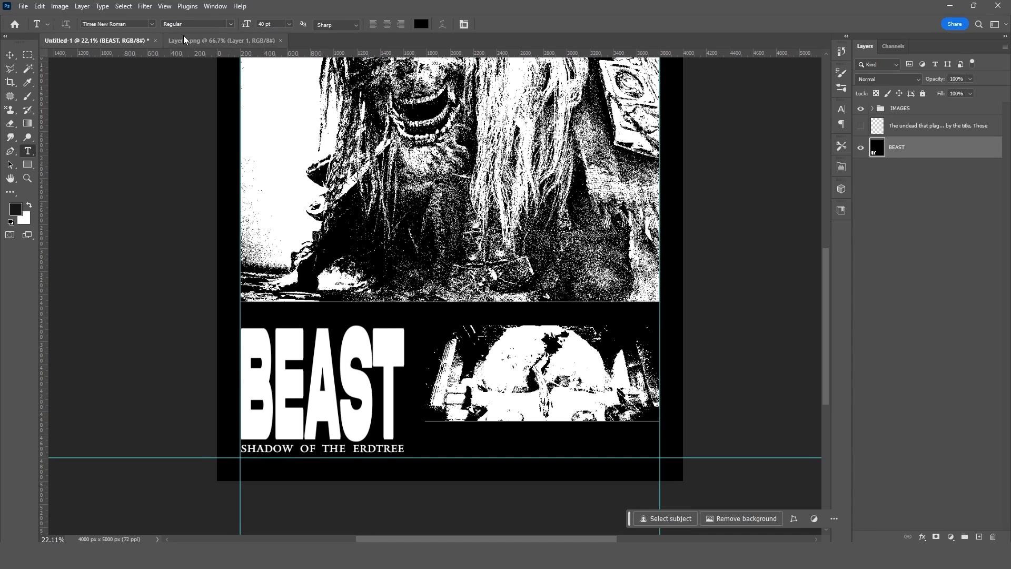
Apply a Field Blur to BEAST: zero blur below the subtitle, moderate blur beside the title.
click(143, 6)
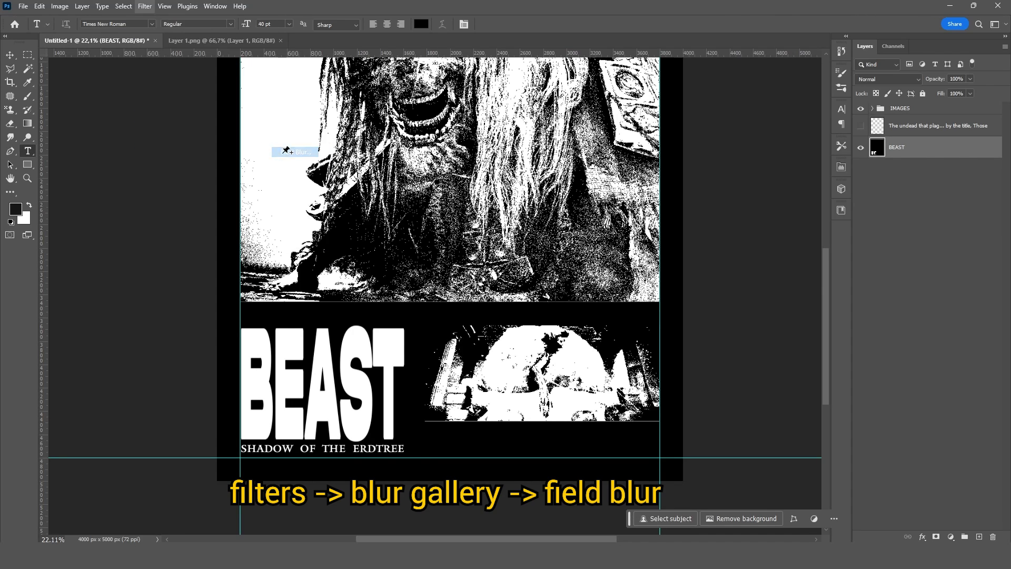
click(144, 6)
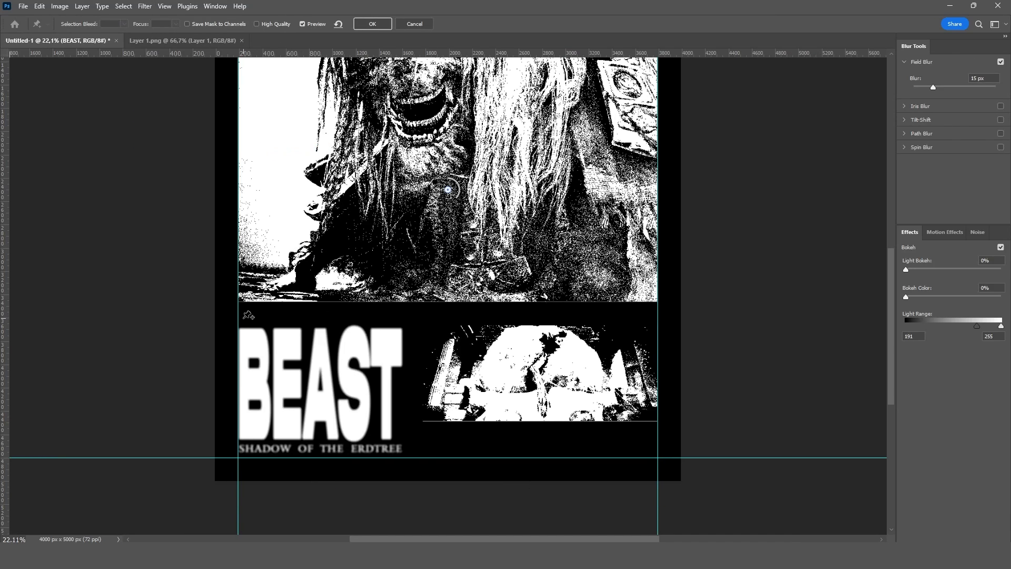
mouse_move(325, 270)
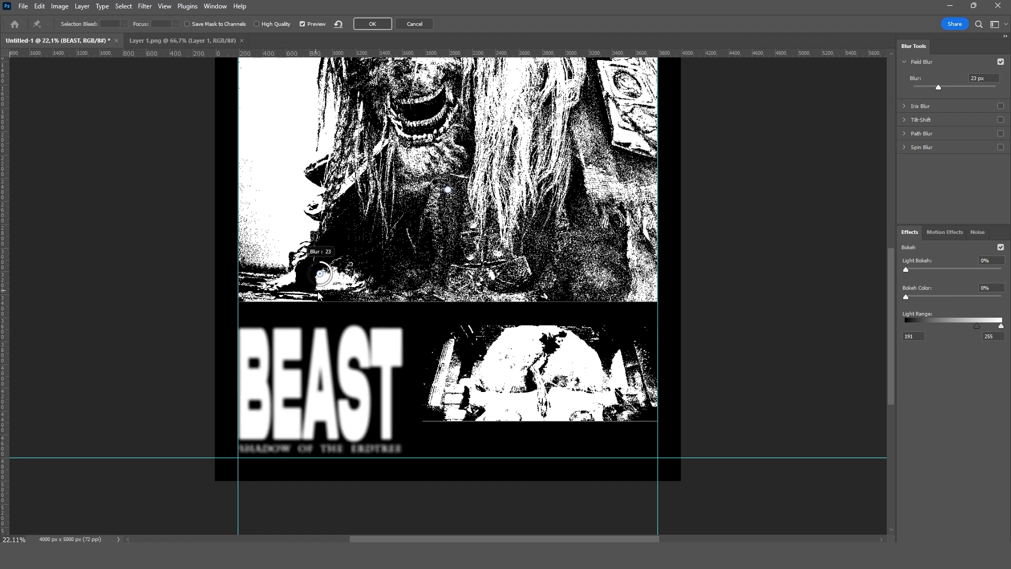
drag(321, 273, 316, 483)
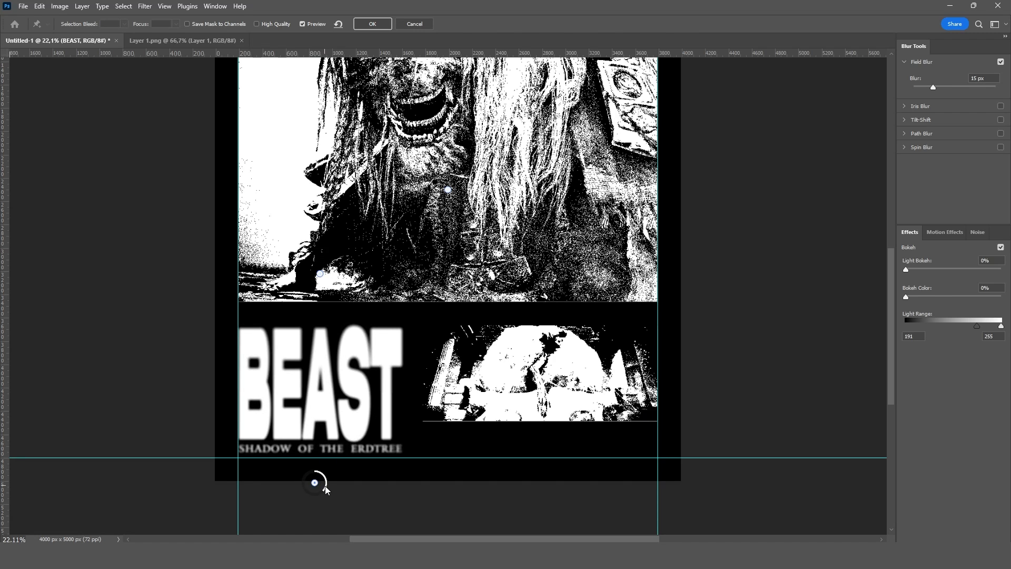
drag(314, 482, 315, 482)
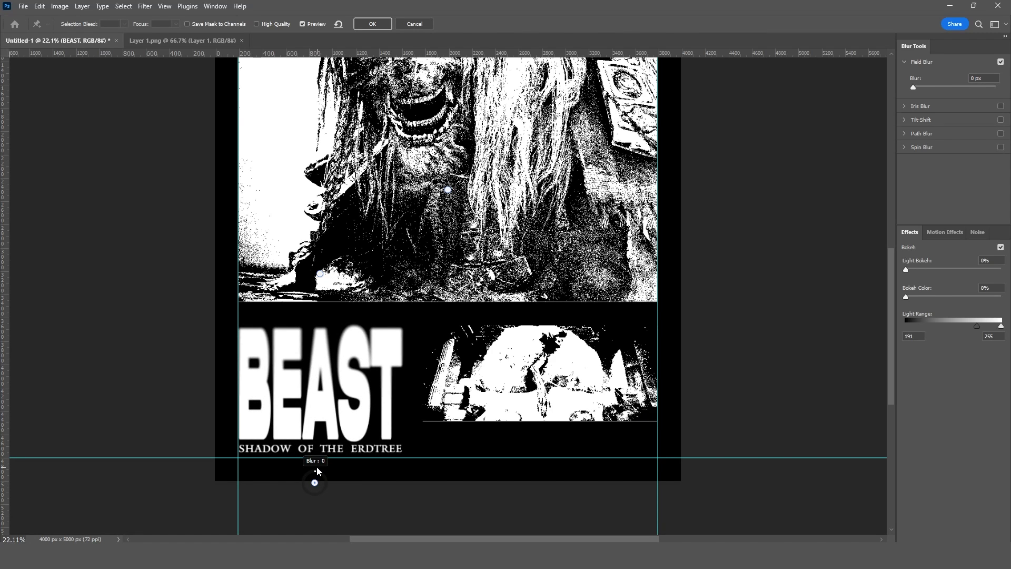
drag(315, 483, 316, 481)
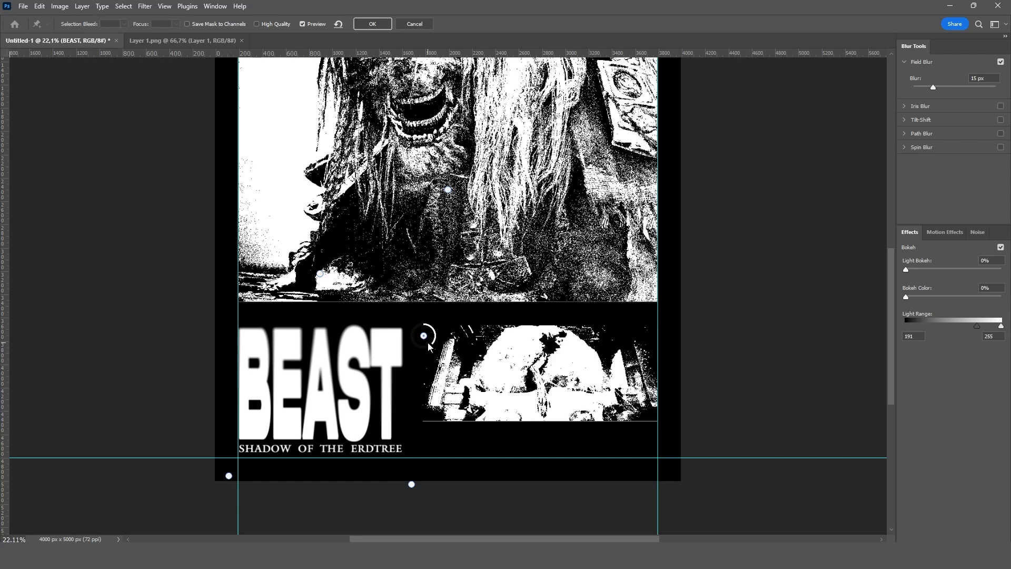
drag(423, 335, 422, 335)
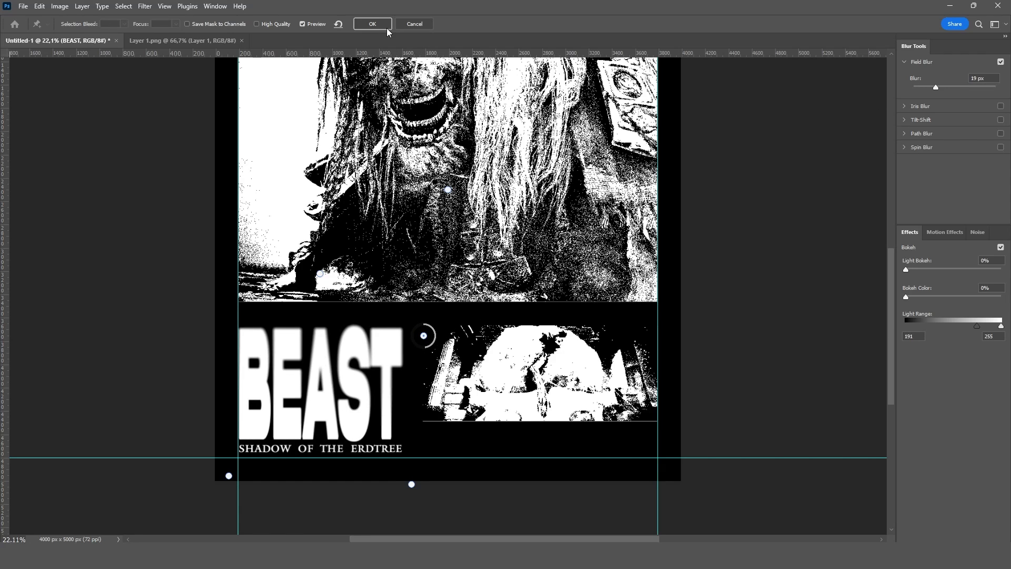
click(372, 24)
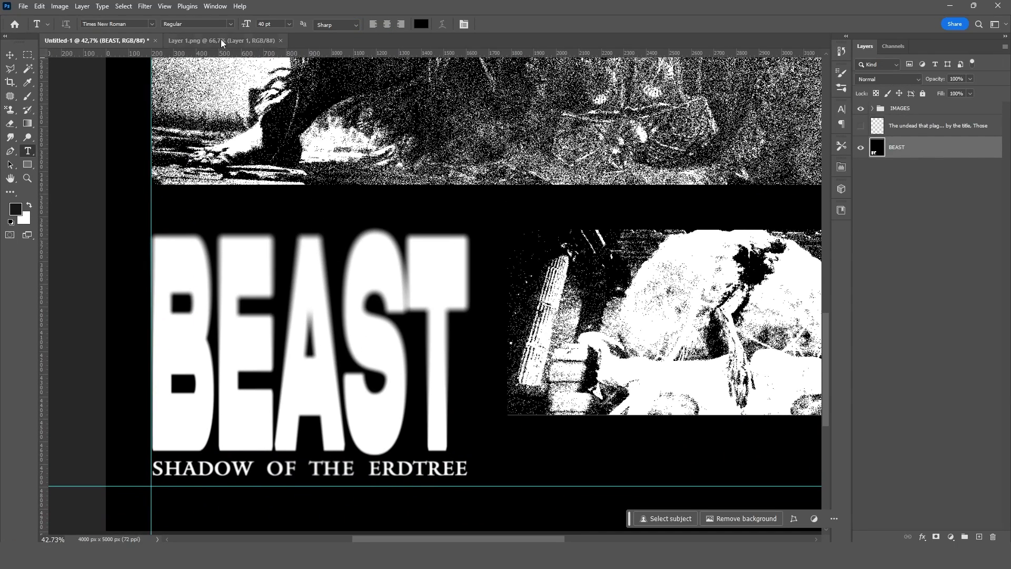
Apply the Graphic Pen filter to the title with Stroke Length raised to 11.
click(144, 6)
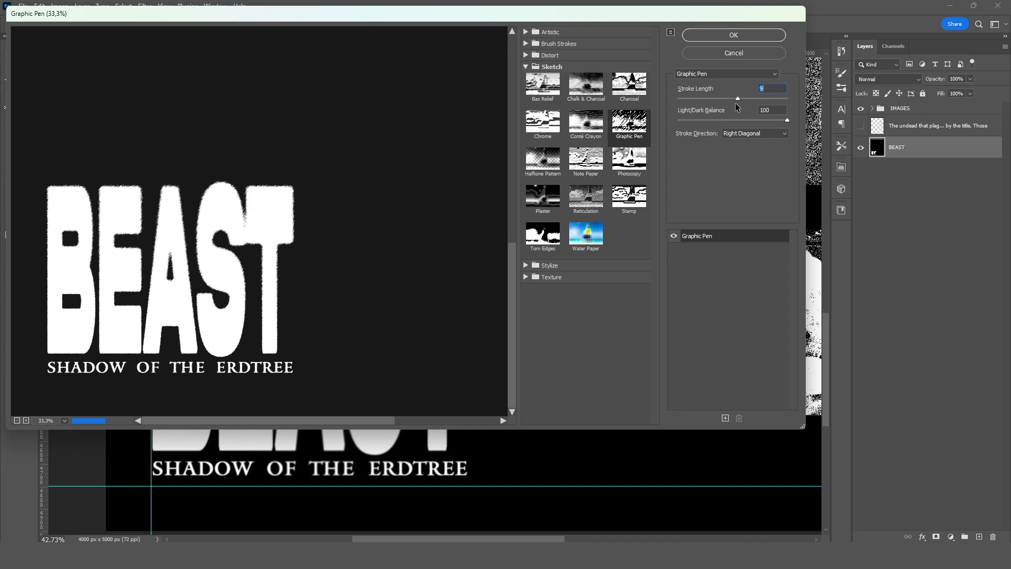
drag(738, 98, 755, 98)
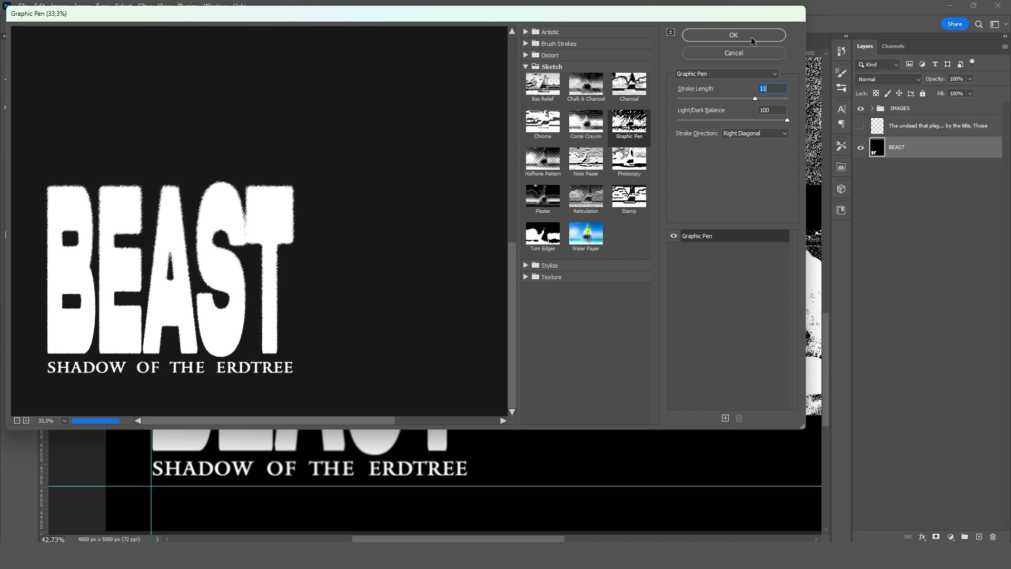
click(733, 35)
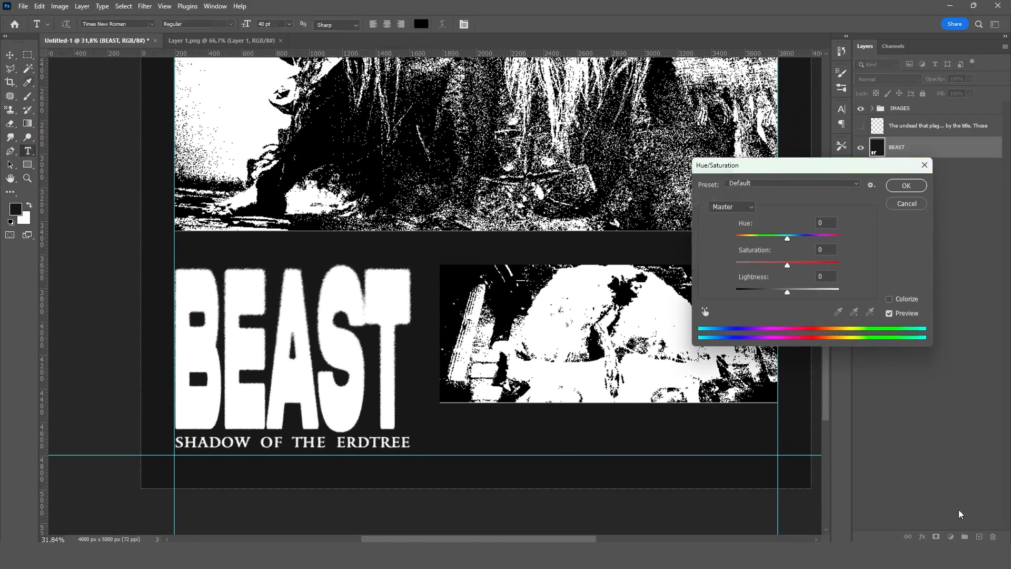
Add a Curves adjustment crushing grey tones to black and merge it into the title.
click(905, 186)
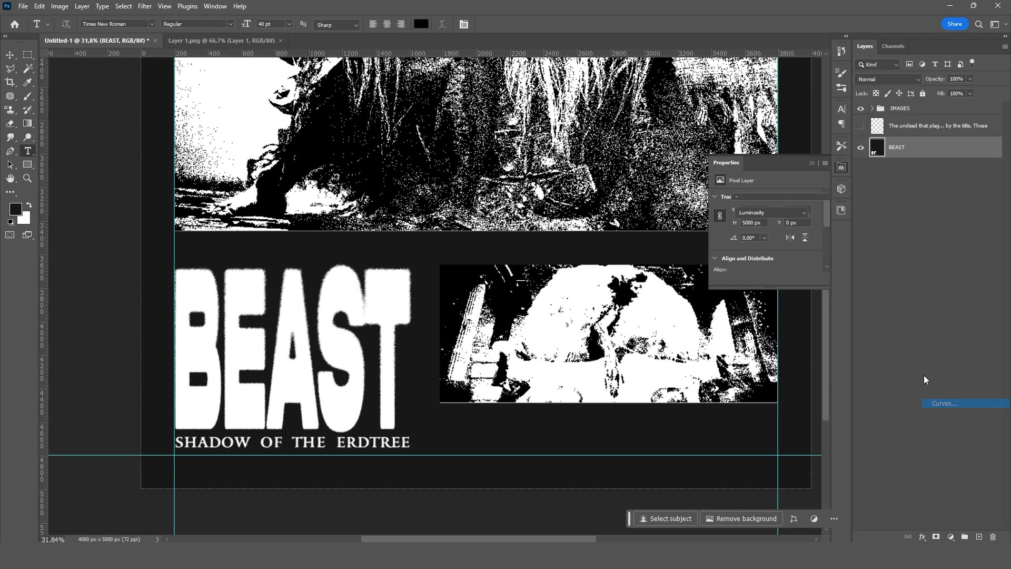
click(942, 402)
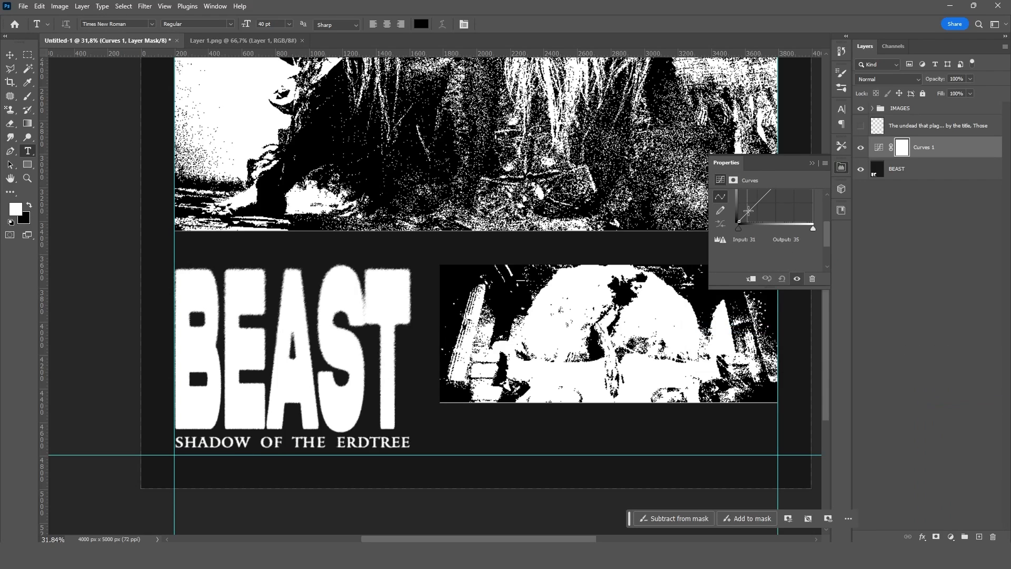
drag(746, 210, 767, 226)
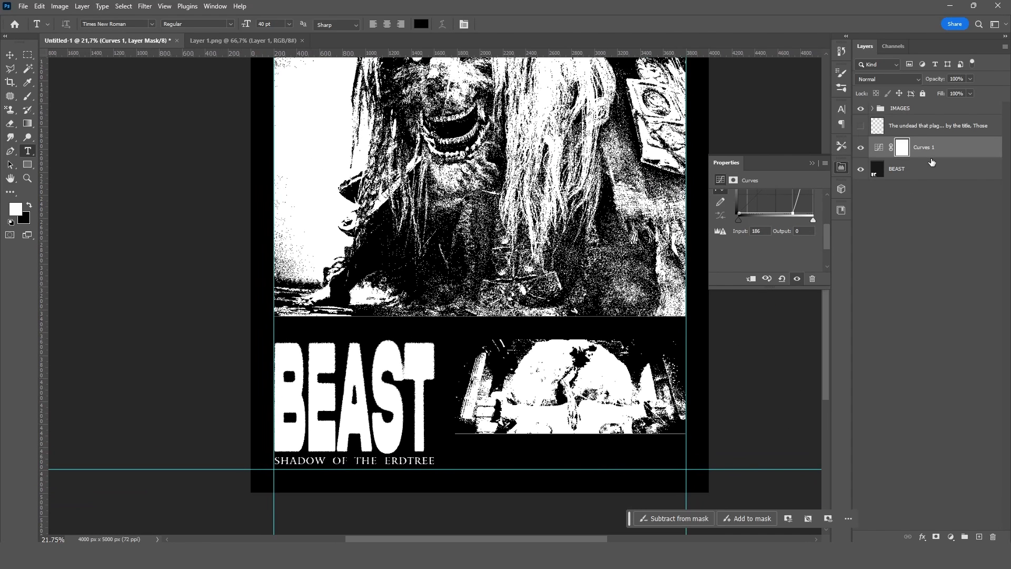
key(ctrl+e)
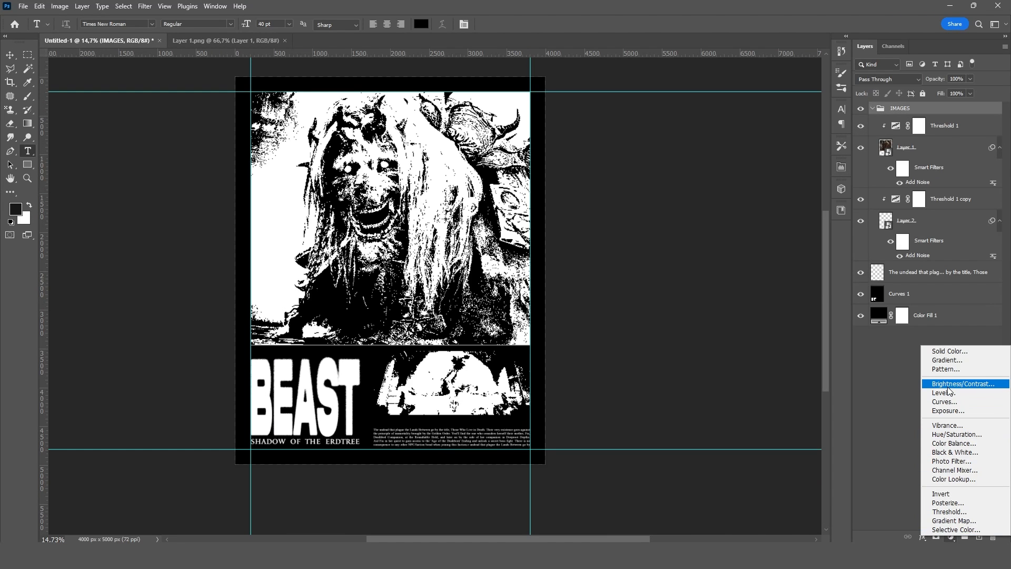
Add a red Solid Color fill layer and set its blend mode to Darken.
click(947, 351)
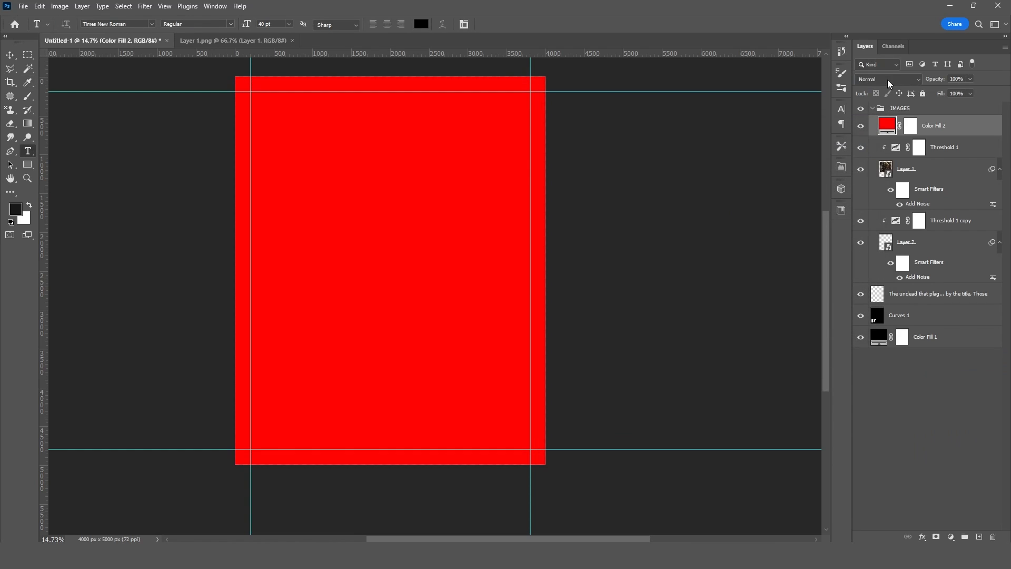
click(889, 79)
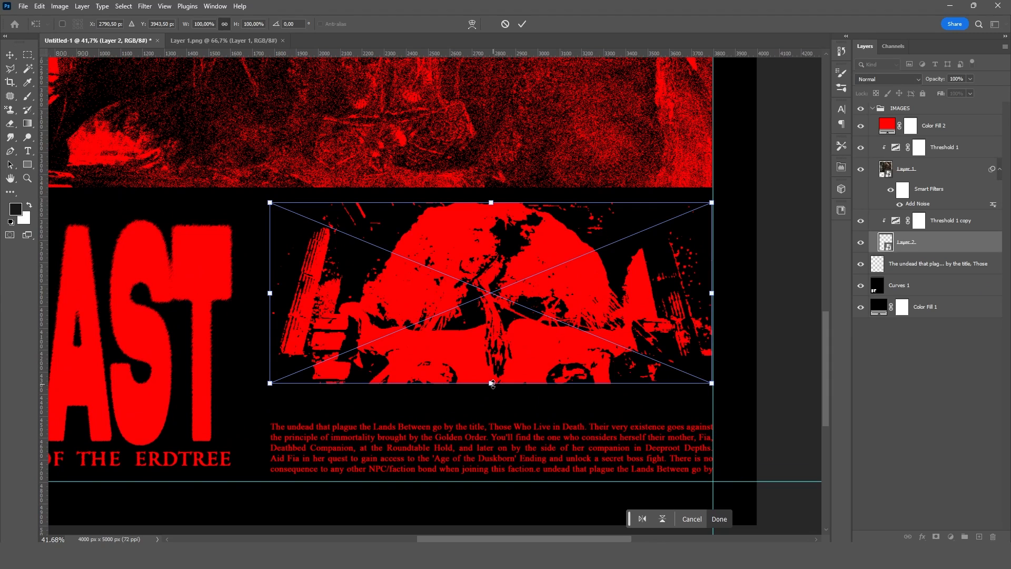
Stretch Layer 2's creature image down to fill the lower panel and mask its kept area.
drag(492, 382, 496, 416)
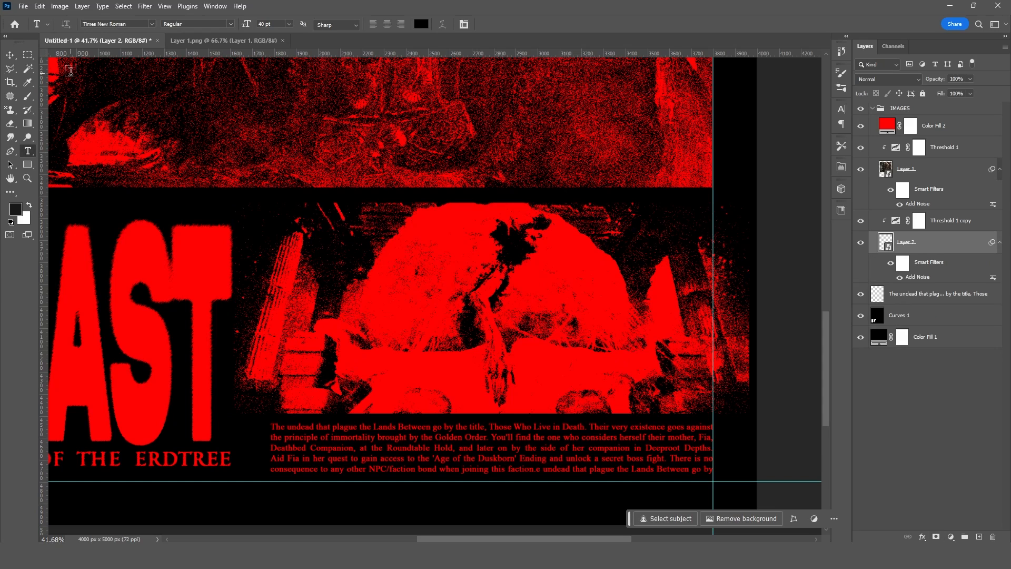
drag(171, 168, 264, 479)
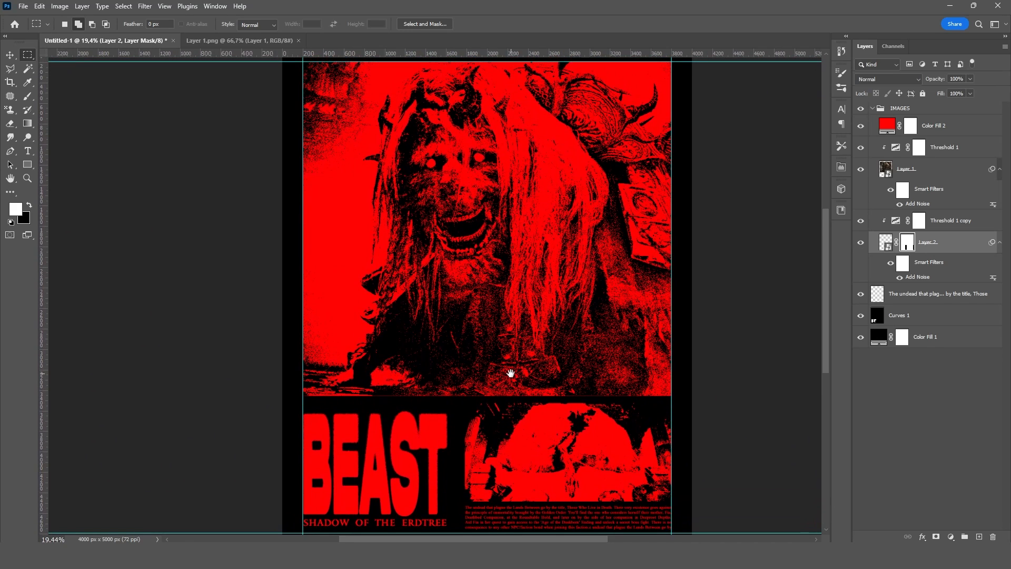
double_click(886, 126)
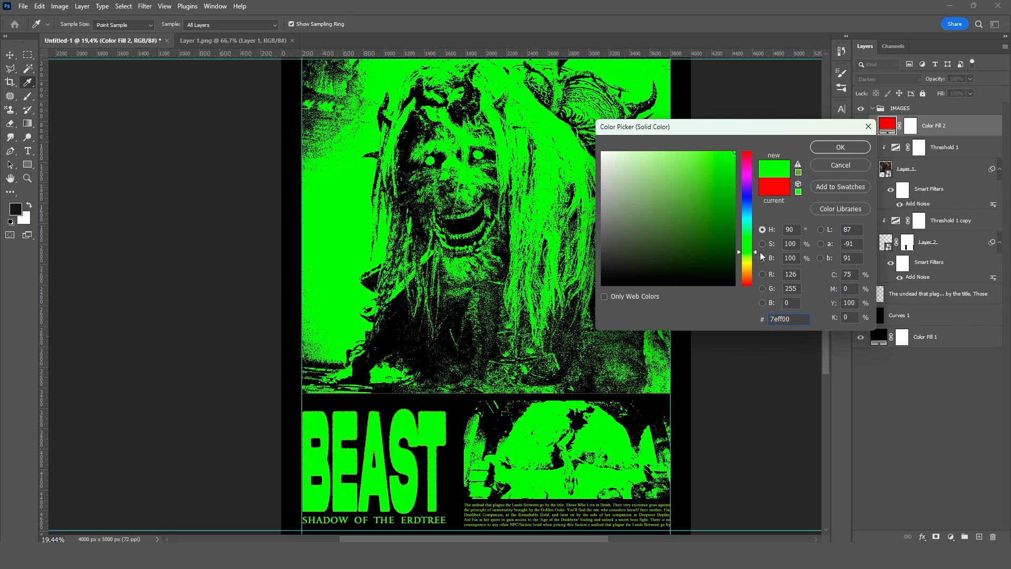
click(747, 226)
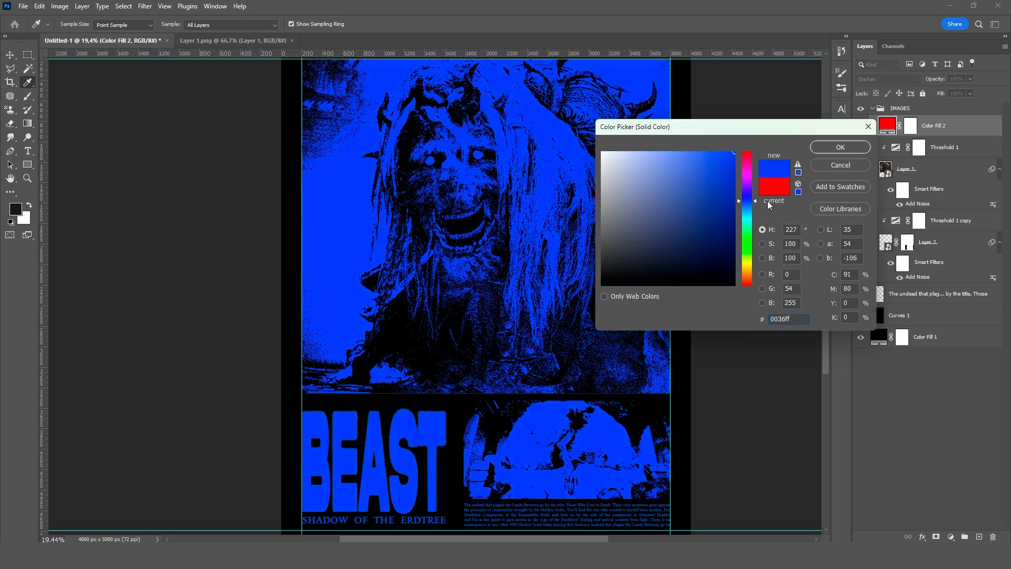
click(772, 184)
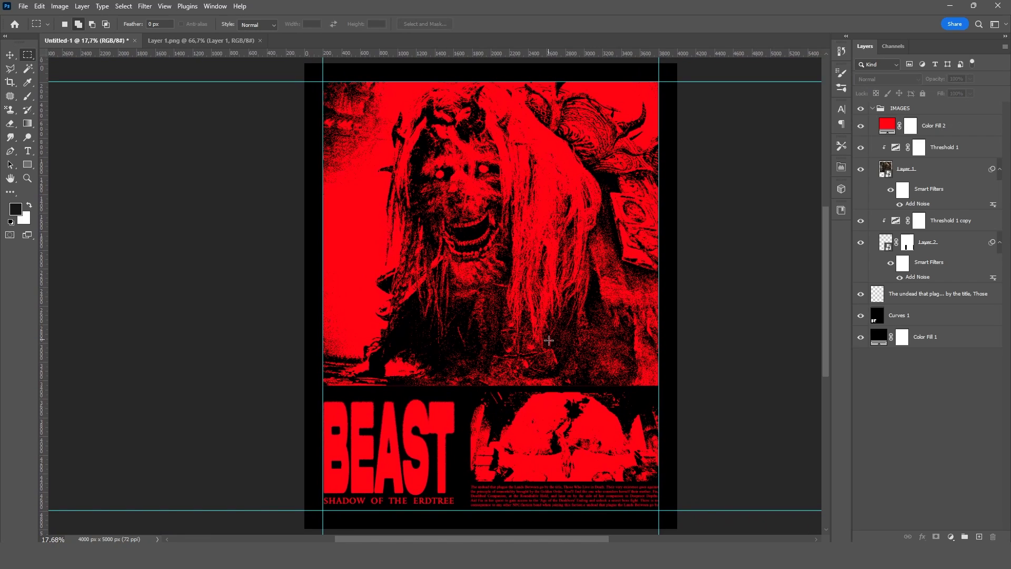
mouse_move(616, 429)
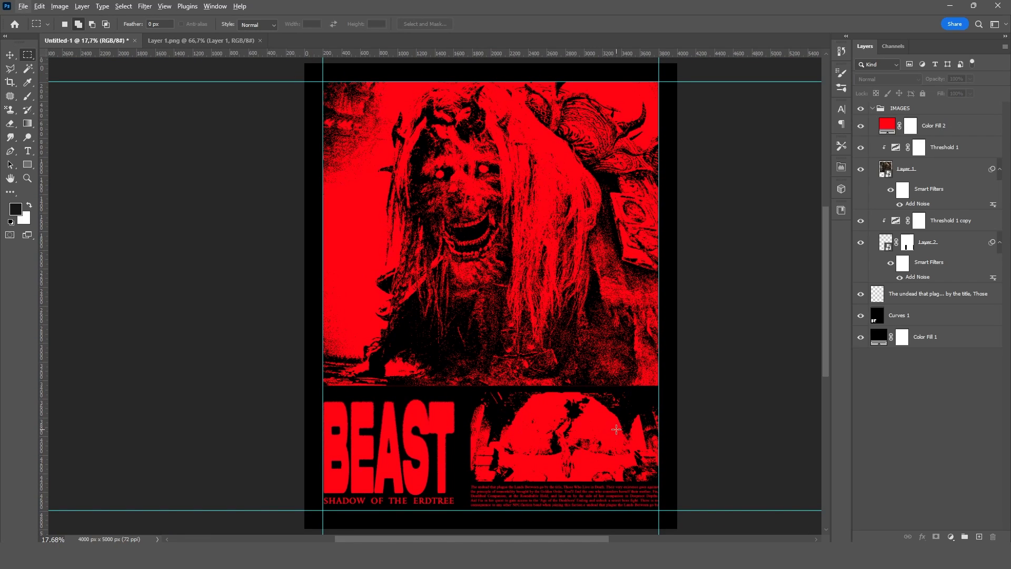
mouse_move(760, 412)
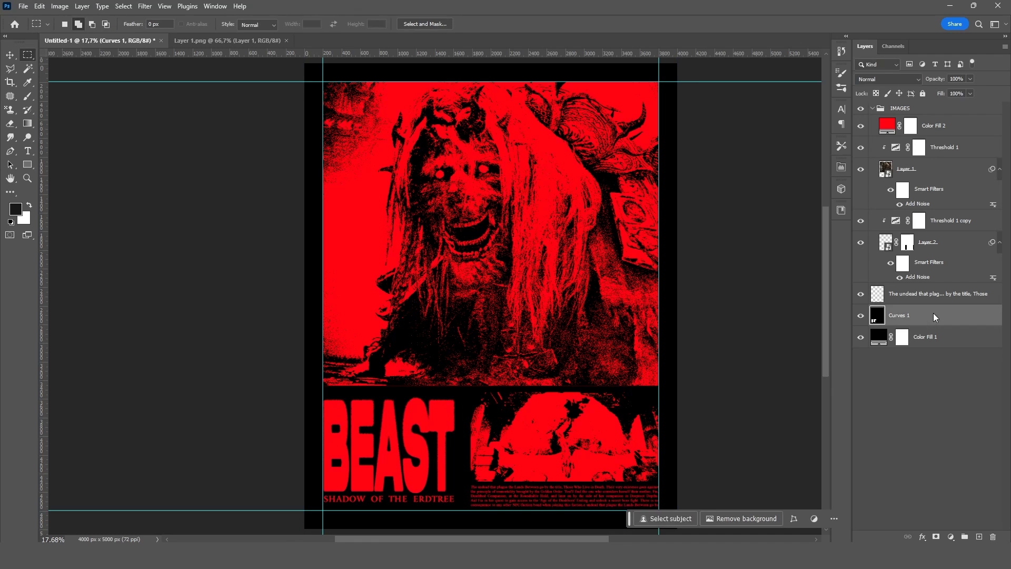
Open a crumpled paper texture, place it as the top layer at 24% fill.
drag(490, 290, 582, 319)
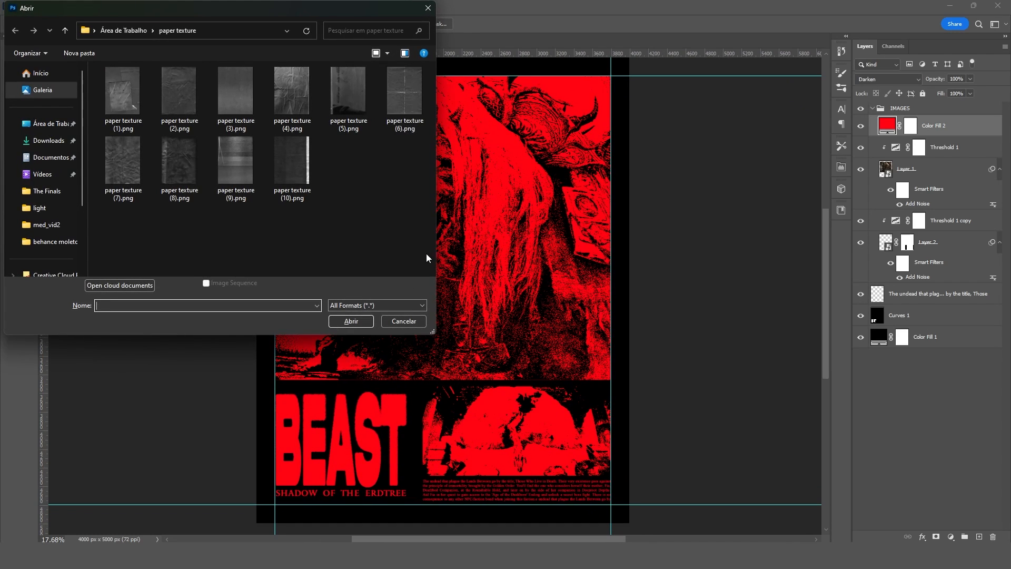
click(123, 160)
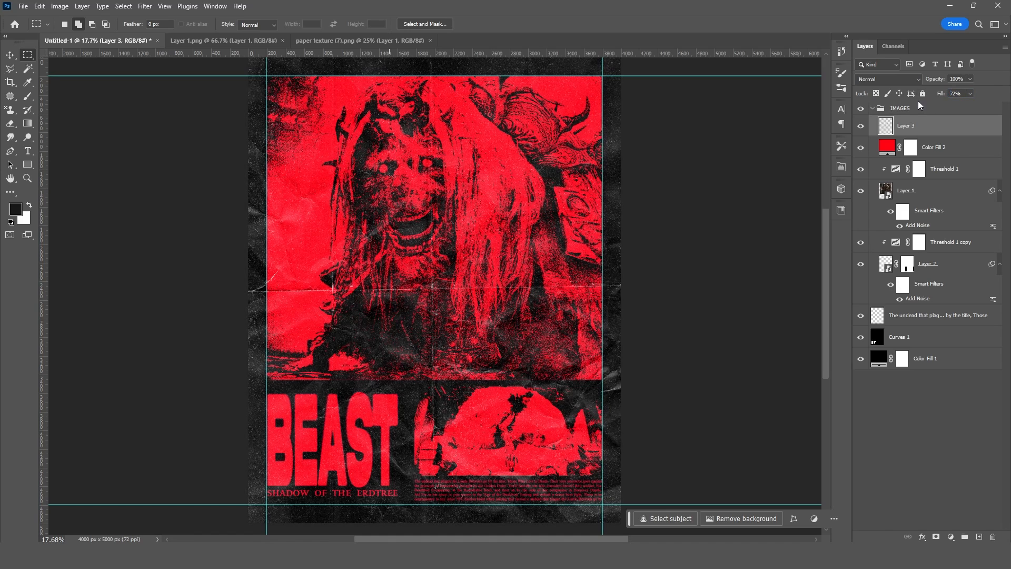
click(955, 94)
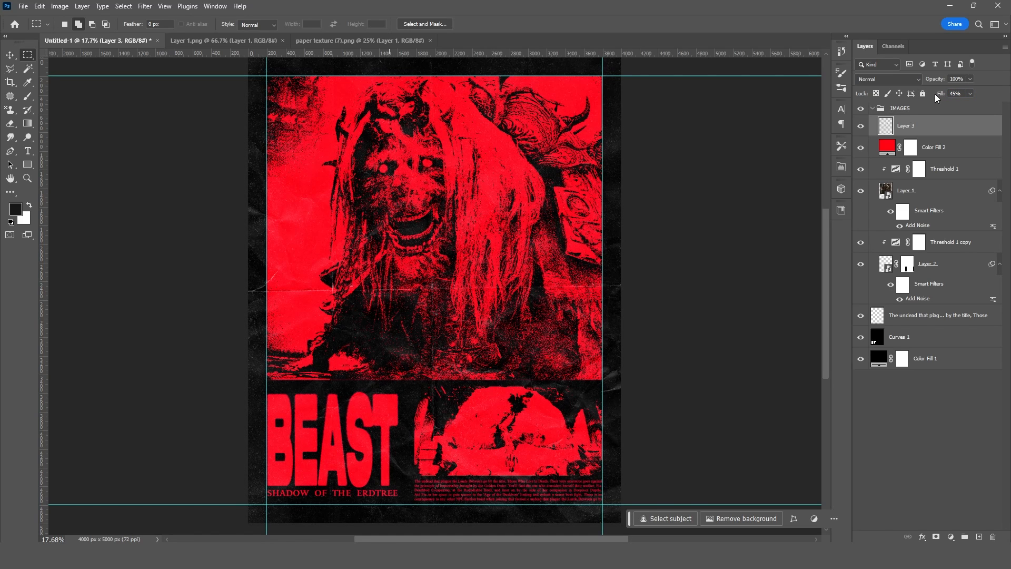
click(957, 93)
text(24)
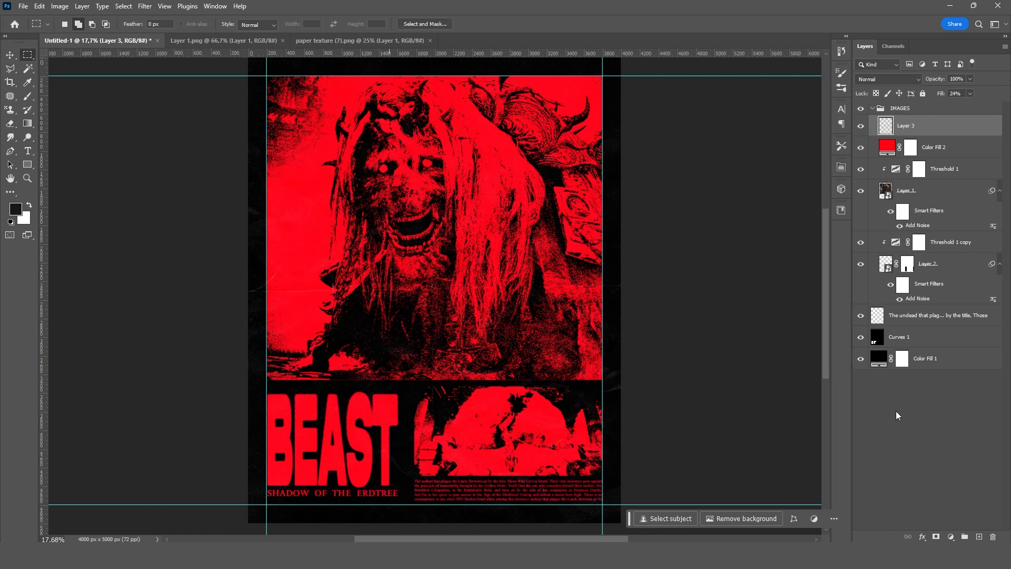
click(22, 5)
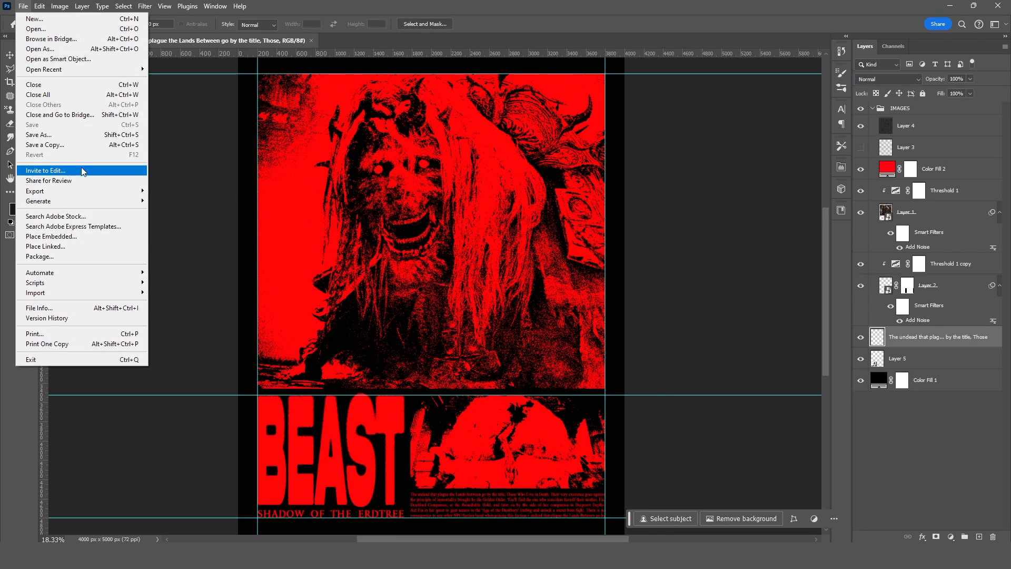
Choose File > Export > Export As for the finished poster.
click(34, 190)
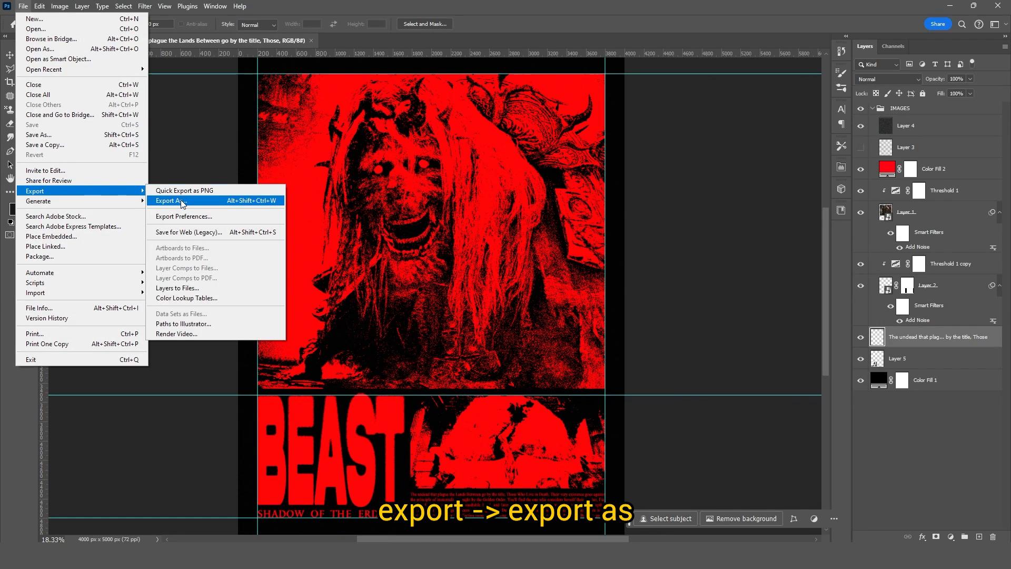
click(169, 200)
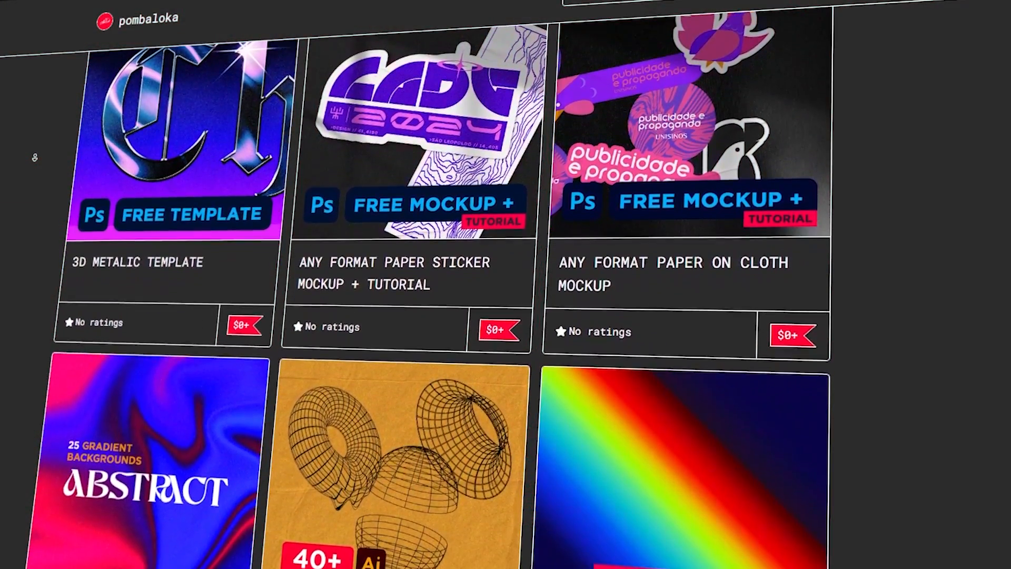
Scroll the Gumroad storefront to the gradient pack and 3D mesh listings.
scroll(down, 3)
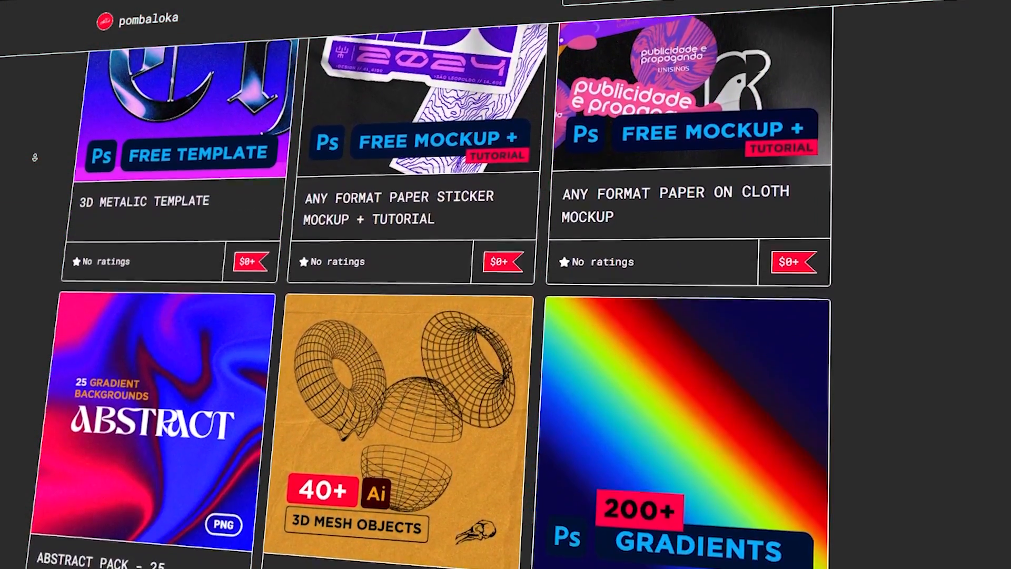
scroll(down, 3)
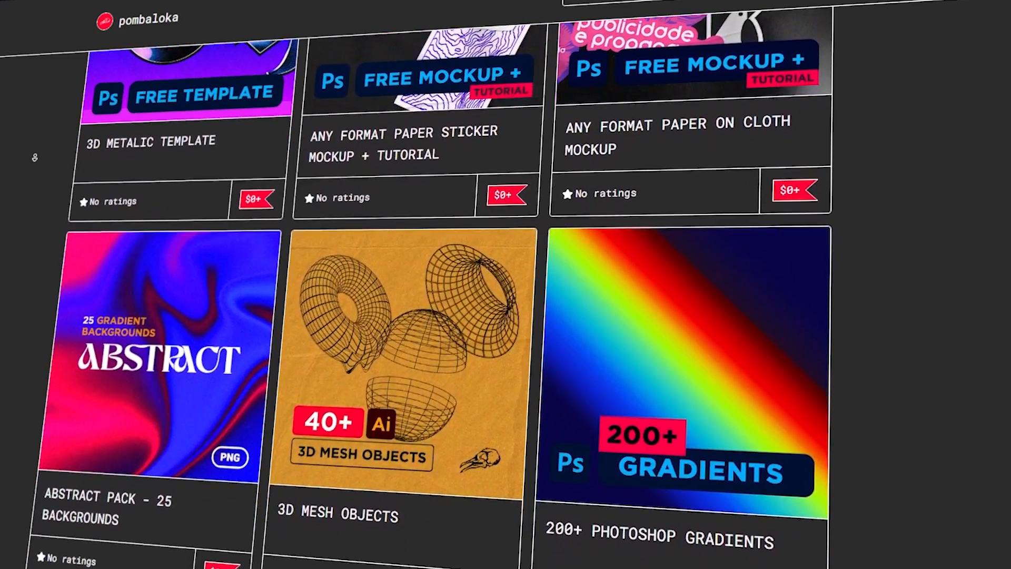